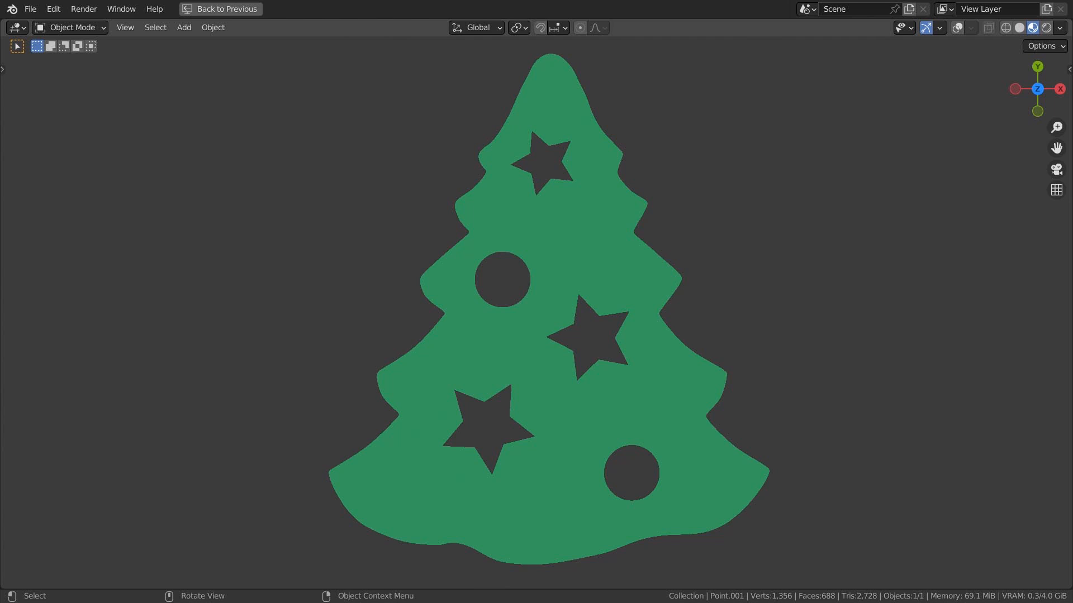
Leave the maximized ornament preview and start a fresh General scene with only the camera.
{"action": "left_click", "coordinate": [220, 9]}
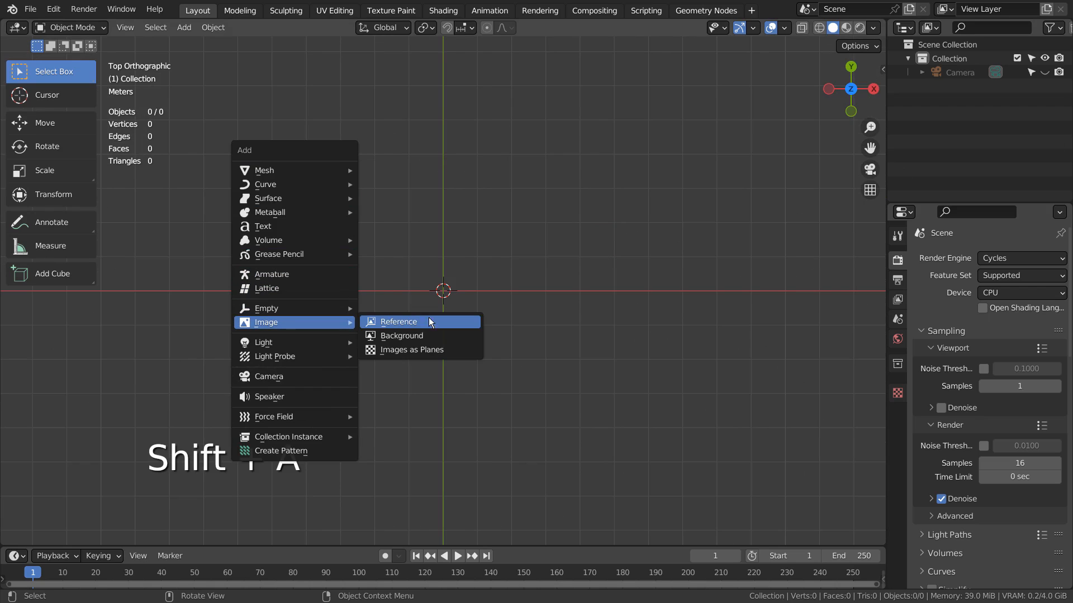
{"action": "mouse_move", "coordinate": [403, 329]}
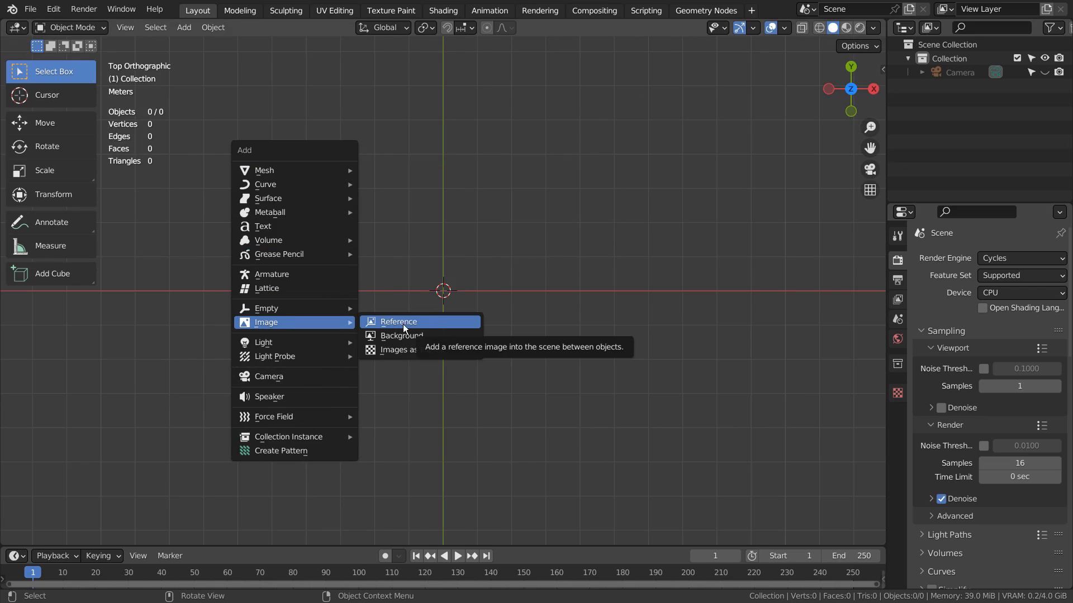
Add Elka.png as a reference image in the scene and zoom in on it.
{"action": "left_click", "coordinate": [399, 322]}
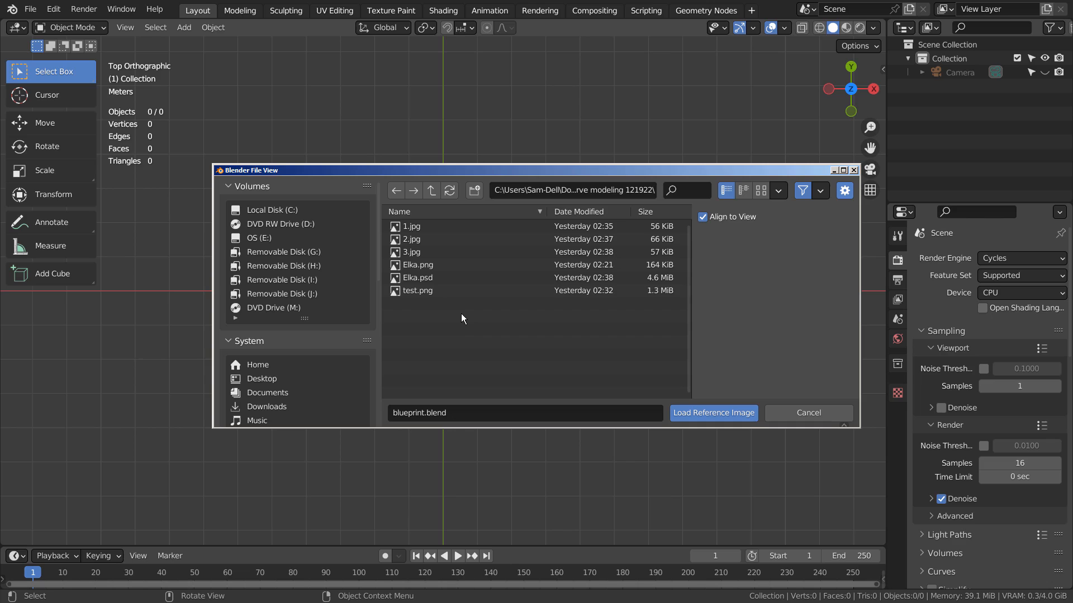
{"action": "left_click", "coordinate": [713, 412]}
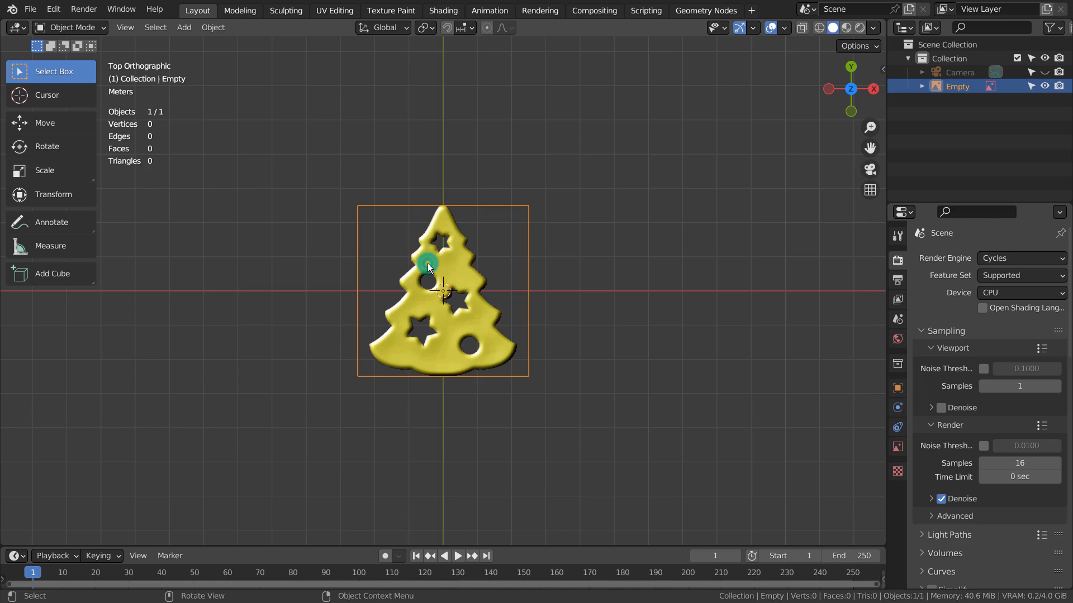
{"action": "scroll", "scroll_direction": "up", "scroll_amount": 3}
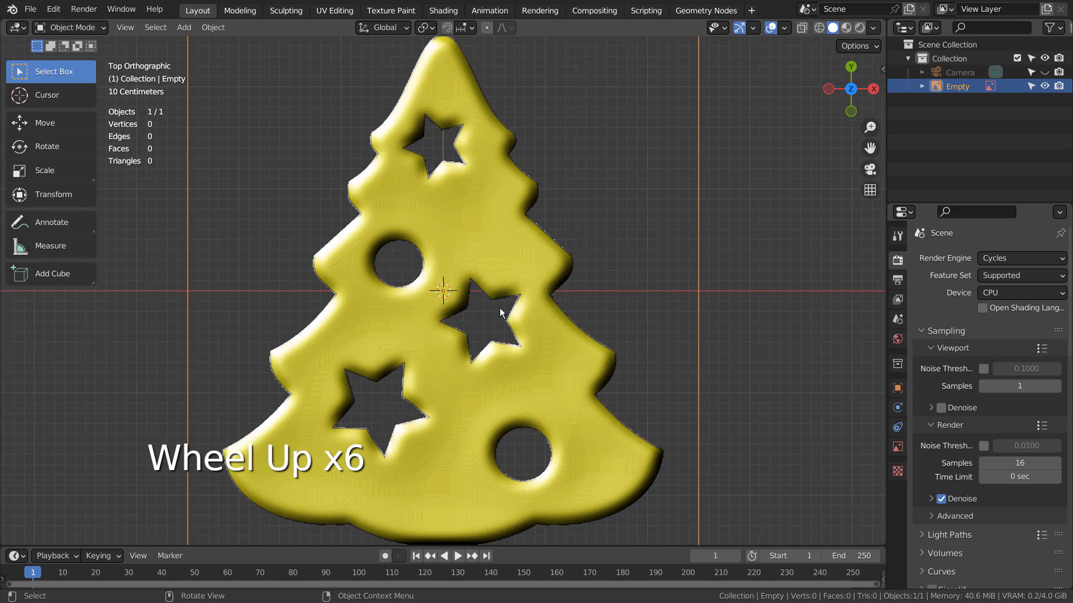
{"action": "scroll", "scroll_direction": "down", "scroll_amount": 3}
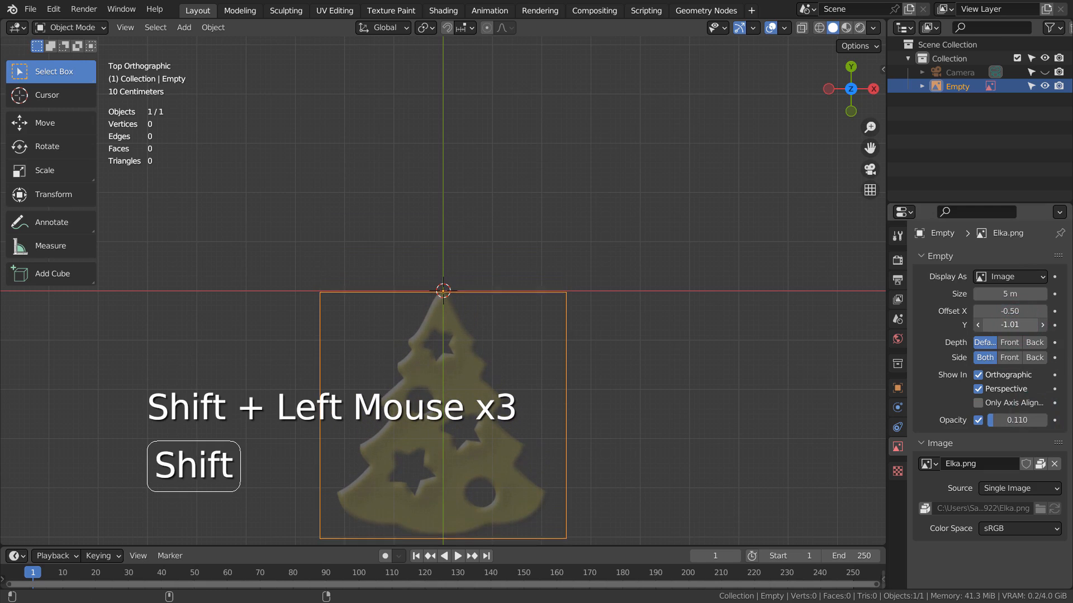
Set the reference image's Offset Y to -1.00 and make the empty non-selectable.
{"action": "left_click", "coordinate": [1041, 325]}
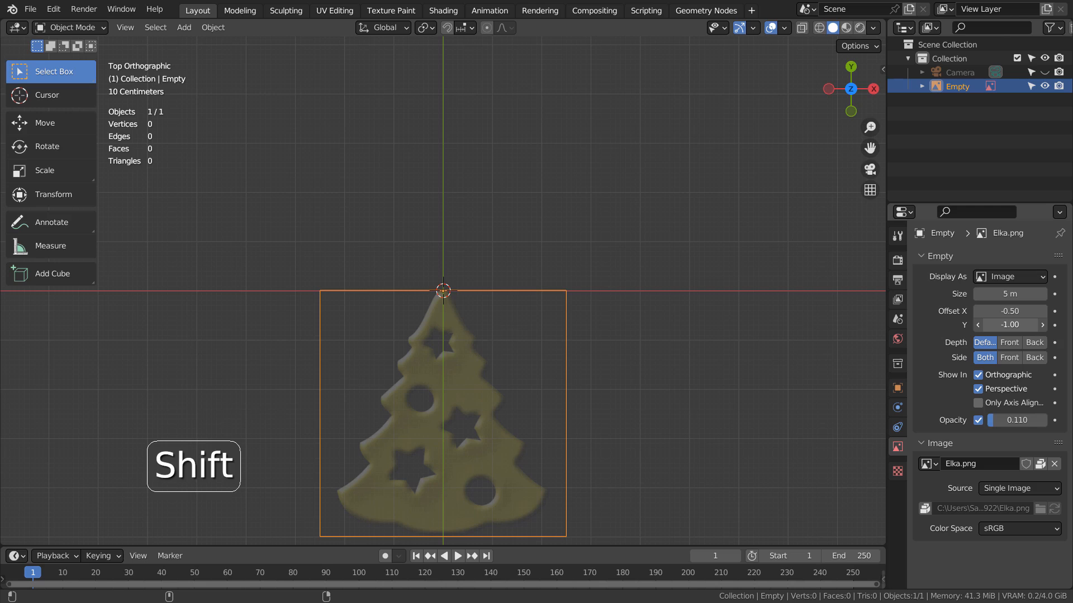
{"action": "scroll", "scroll_direction": "up", "scroll_amount": 3}
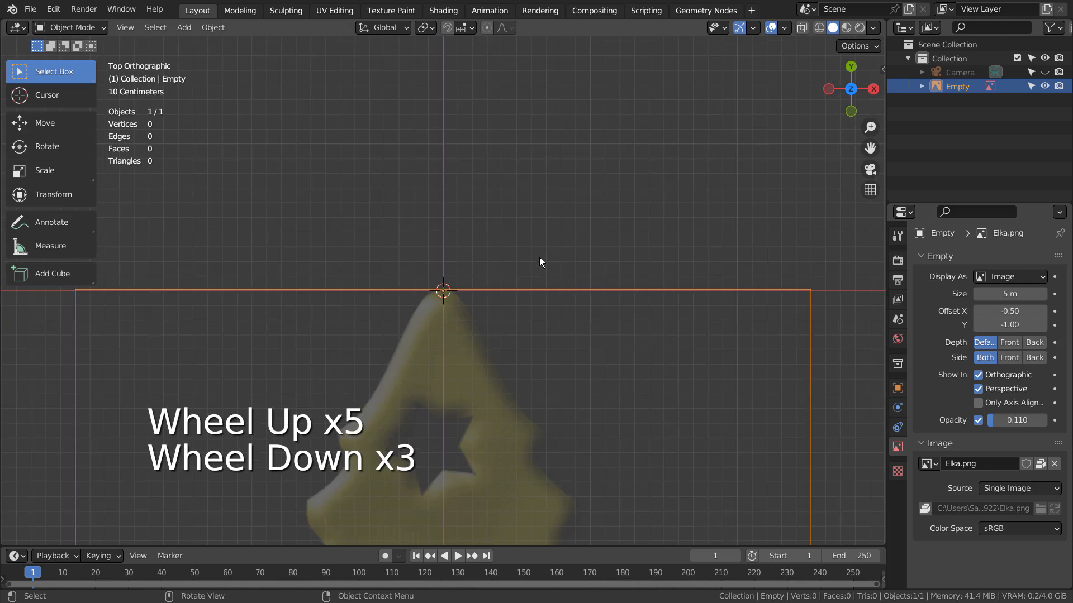
{"action": "scroll", "scroll_direction": "down", "scroll_amount": 3}
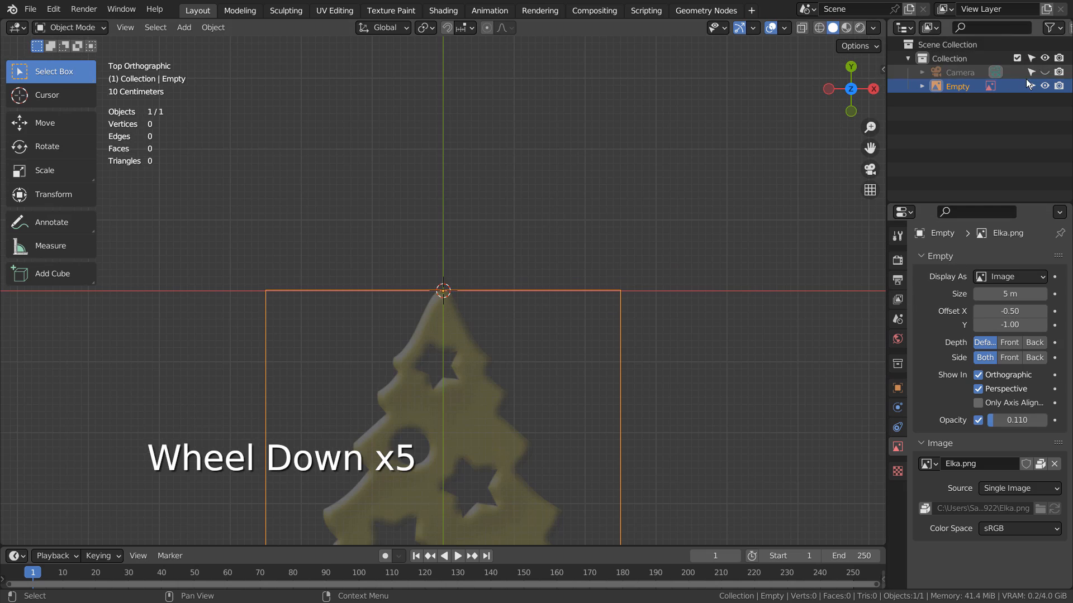
{"action": "left_click", "coordinate": [441, 358]}
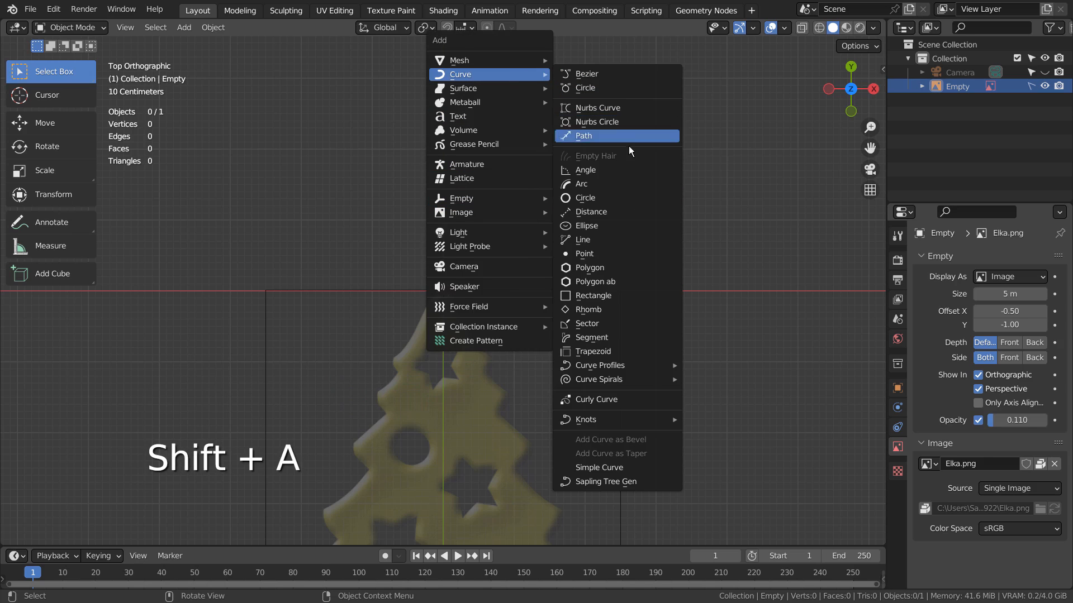
{"action": "mouse_move", "coordinate": [602, 254]}
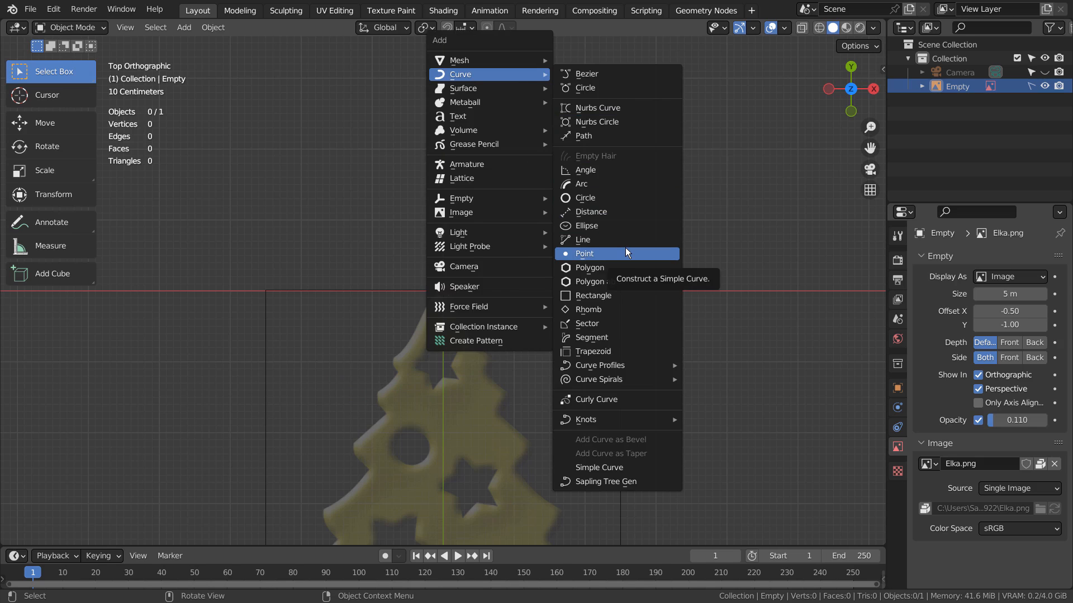
Add a single-point curve at the tree's tip and set the Simple Curve operator to 3D.
{"action": "left_click", "coordinate": [584, 253]}
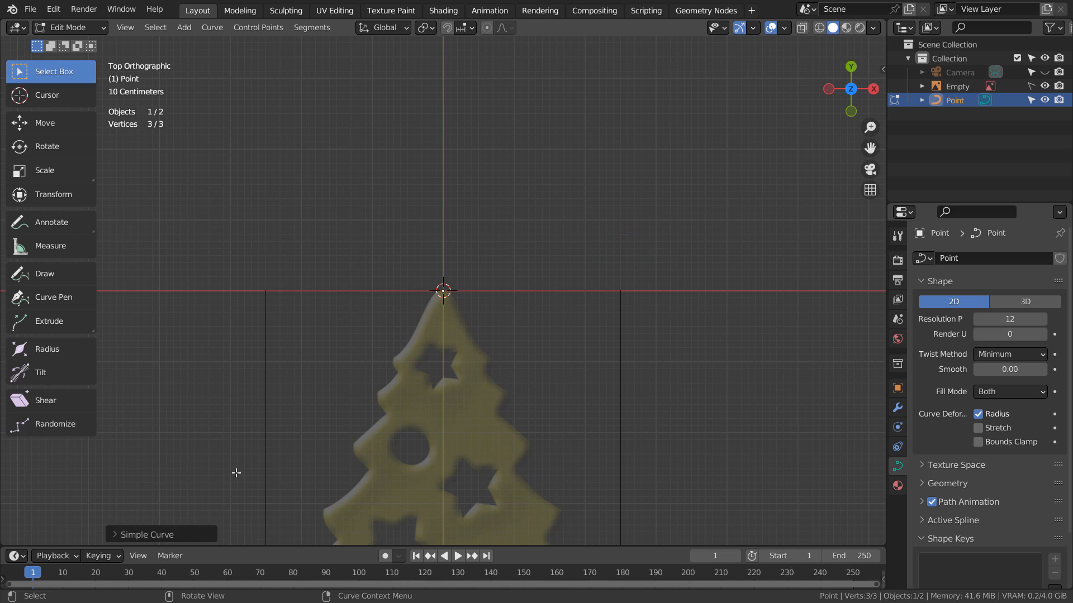
{"action": "left_click", "coordinate": [146, 534]}
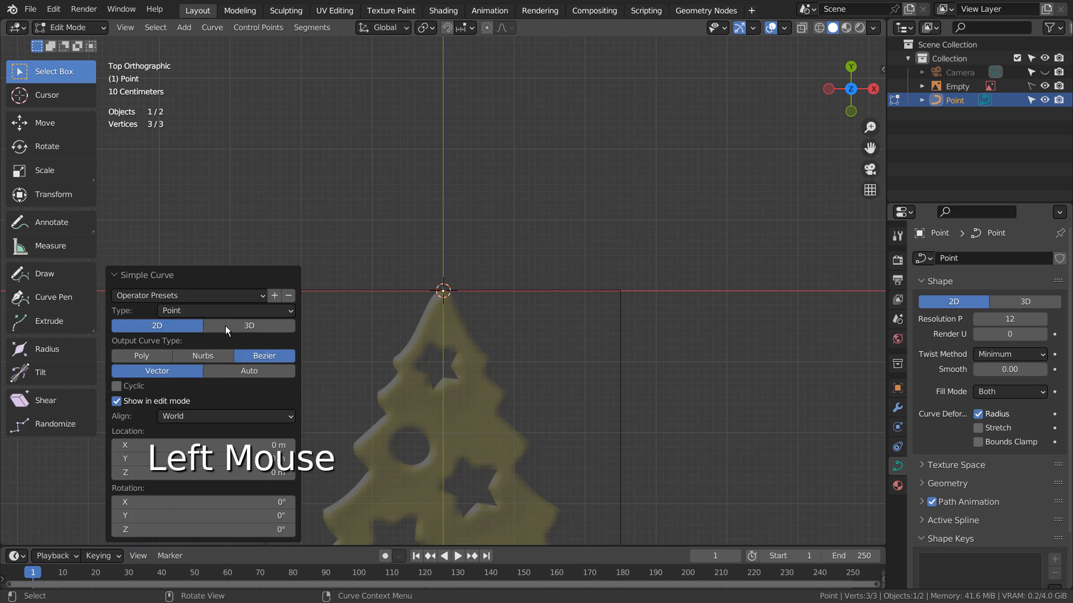
{"action": "left_click", "coordinate": [248, 325]}
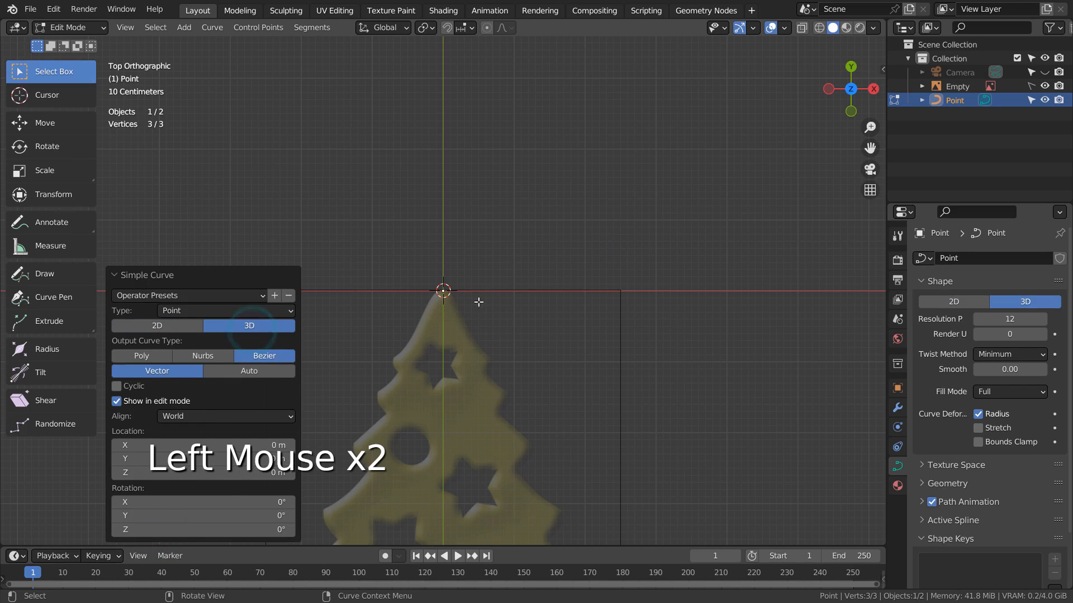
{"action": "scroll", "scroll_direction": "up", "scroll_amount": 3}
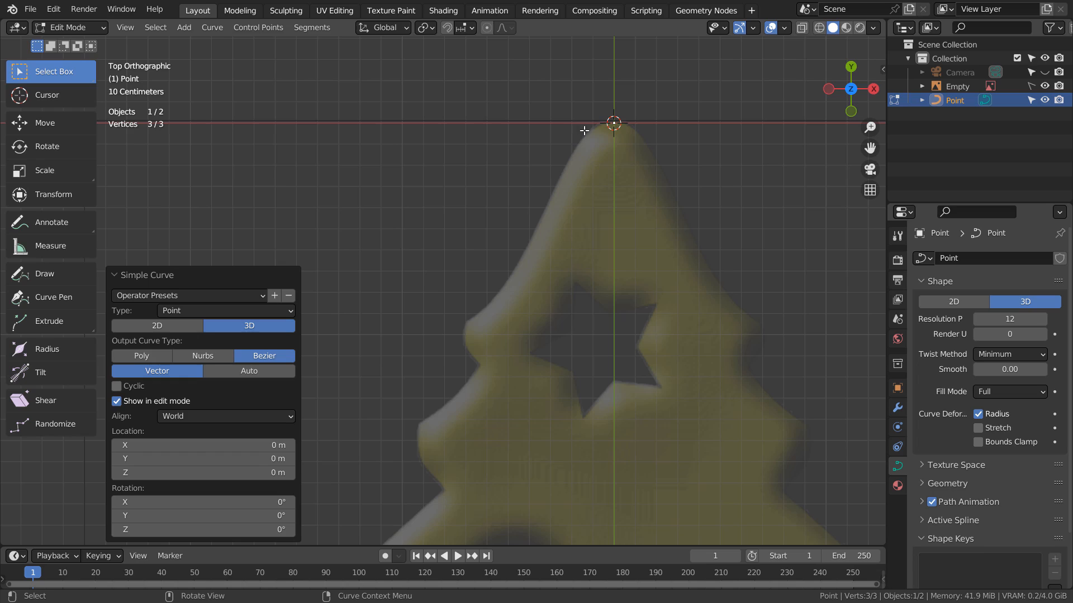
Extrude curve points from the tip down along the tree's jagged branch edge.
{"action": "key", "text": "e"}
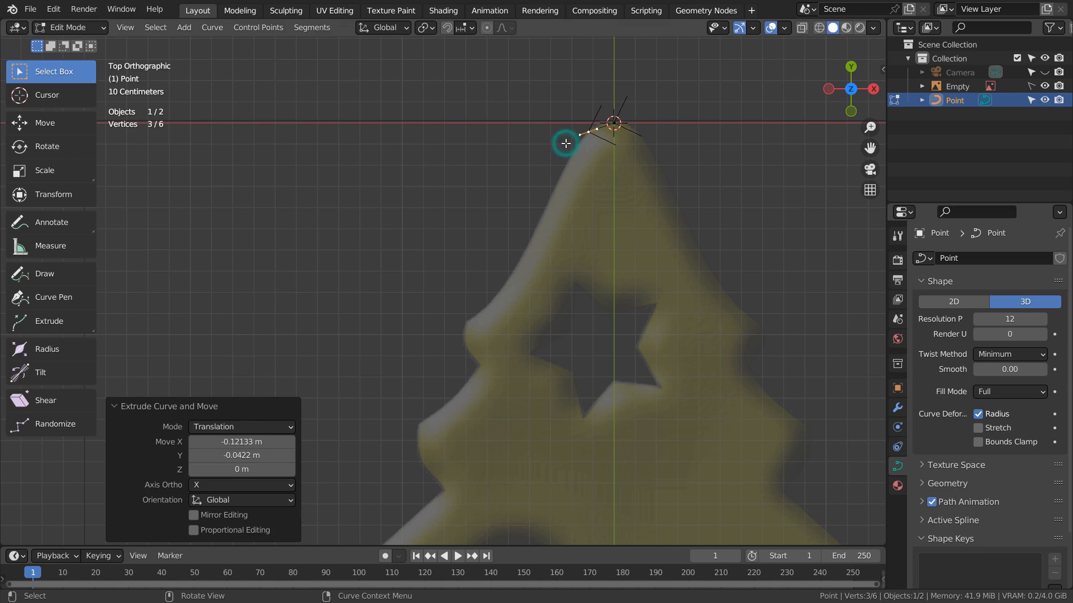
{"action": "key", "text": "e"}
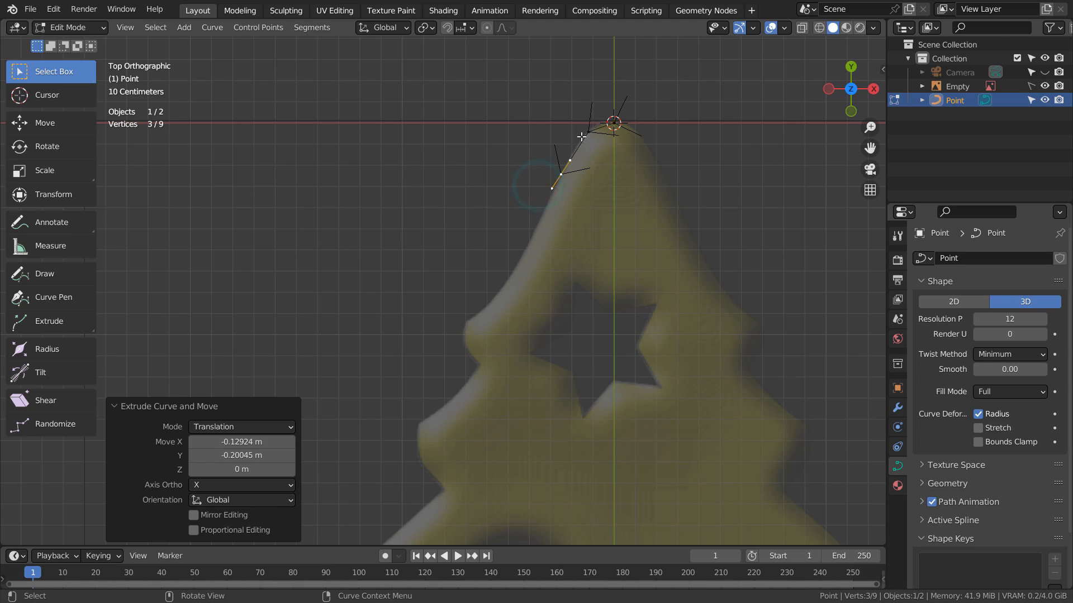
{"action": "key", "text": "e"}
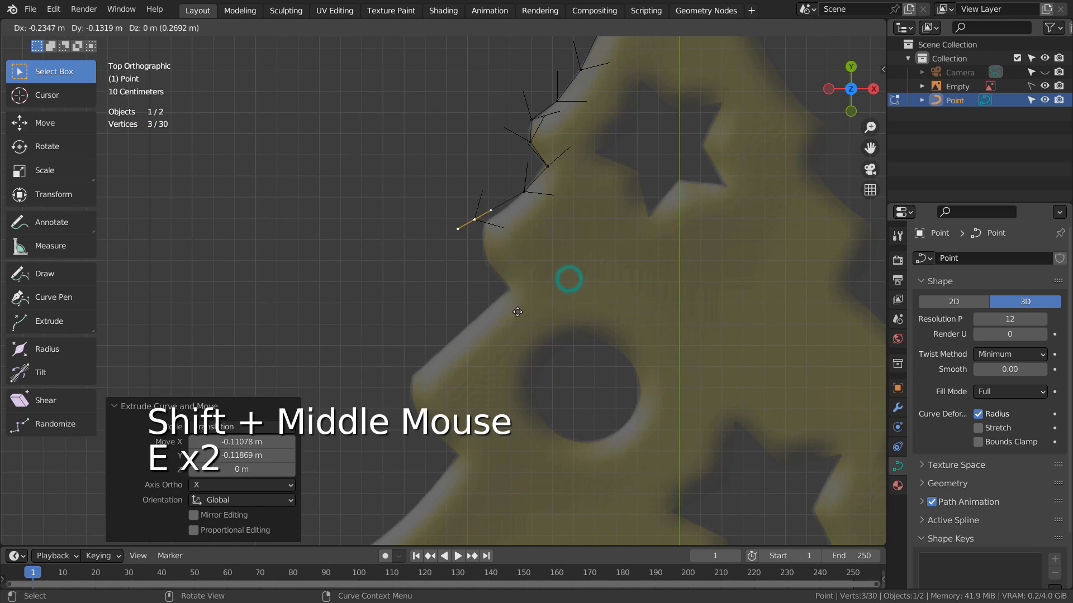
{"action": "key", "text": "E"}
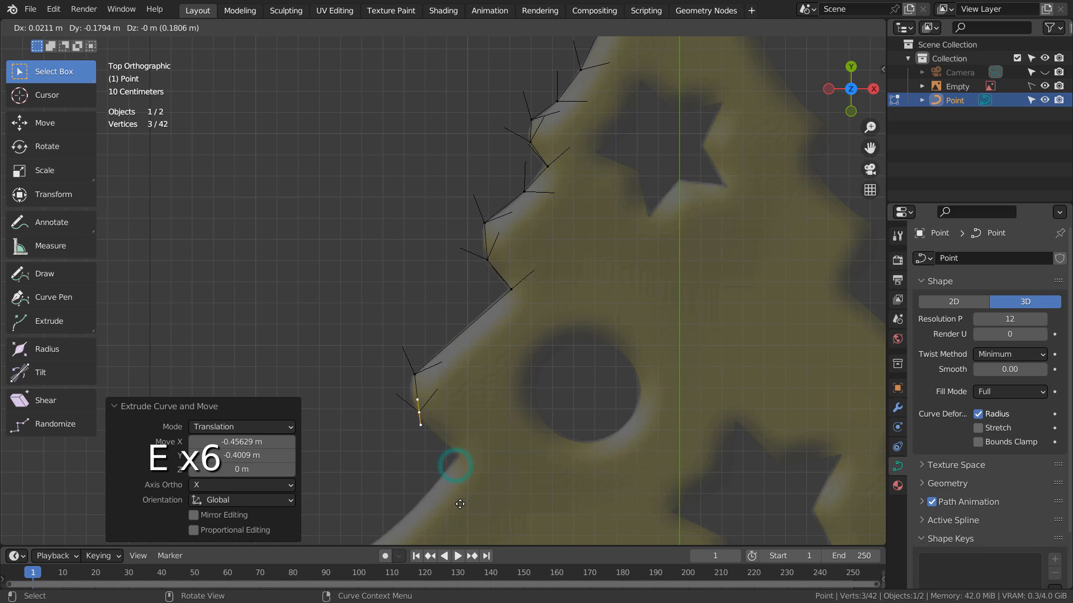
{"action": "key", "text": "e"}
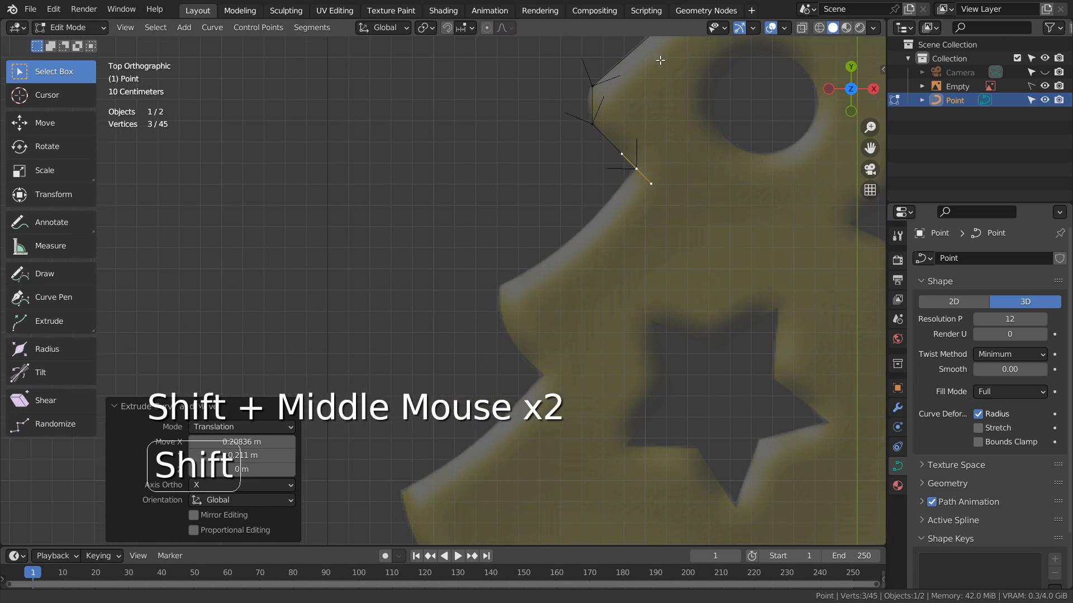
{"action": "key", "text": "e"}
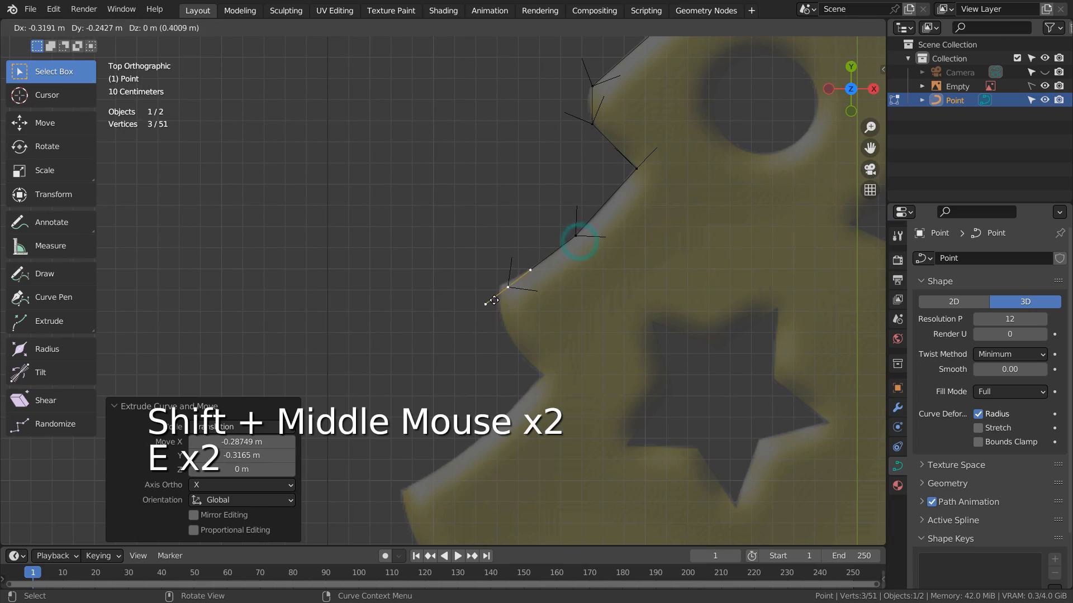
{"action": "key", "text": "e"}
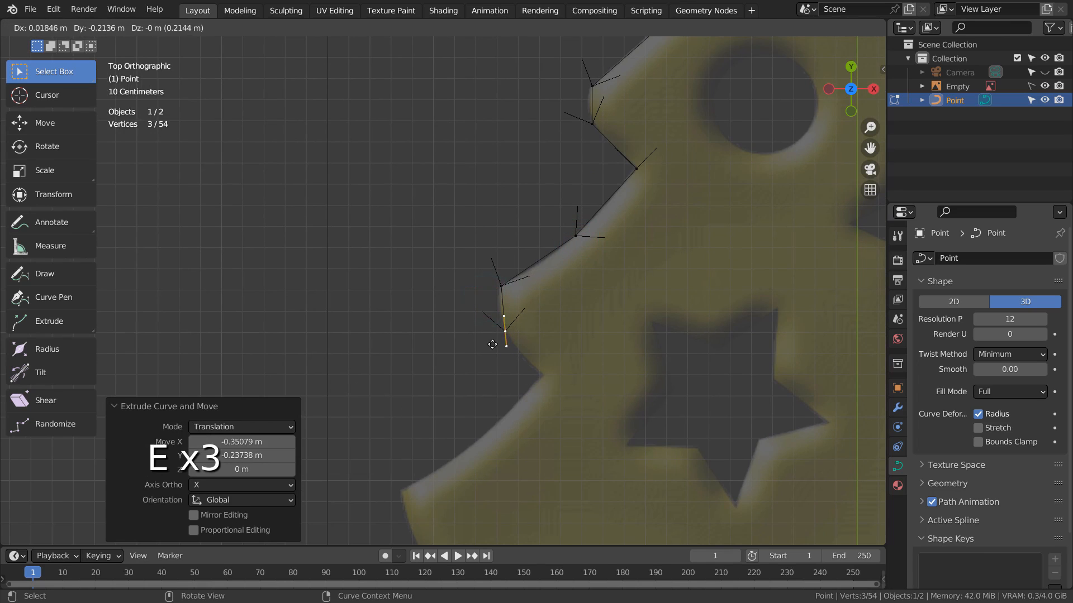
{"action": "key", "text": "E"}
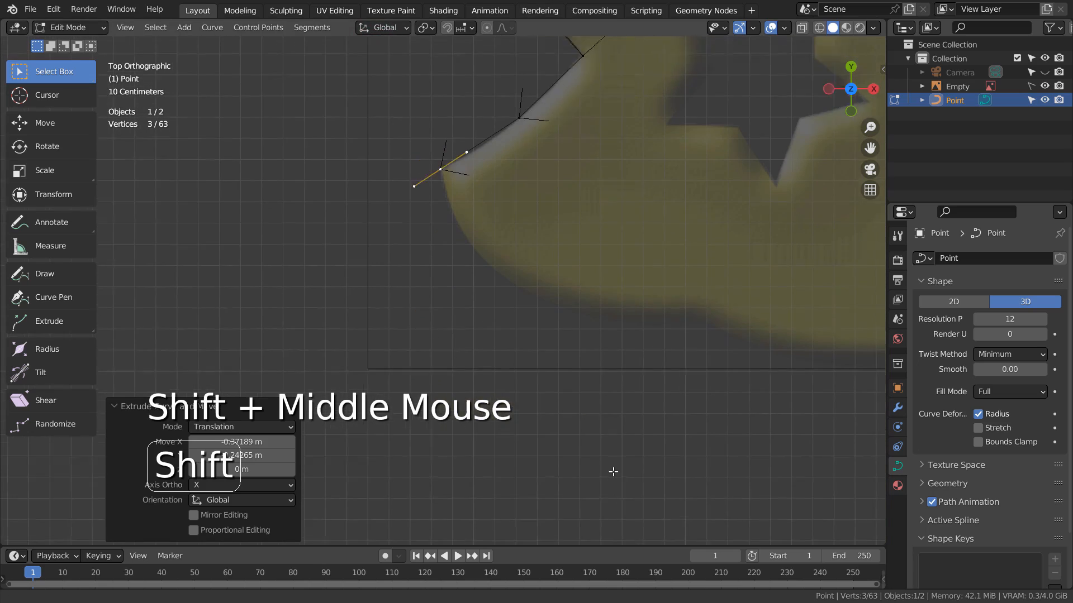
Continue extruding points along the tree's bottom and up the other side toward the tip.
{"action": "key", "text": "e"}
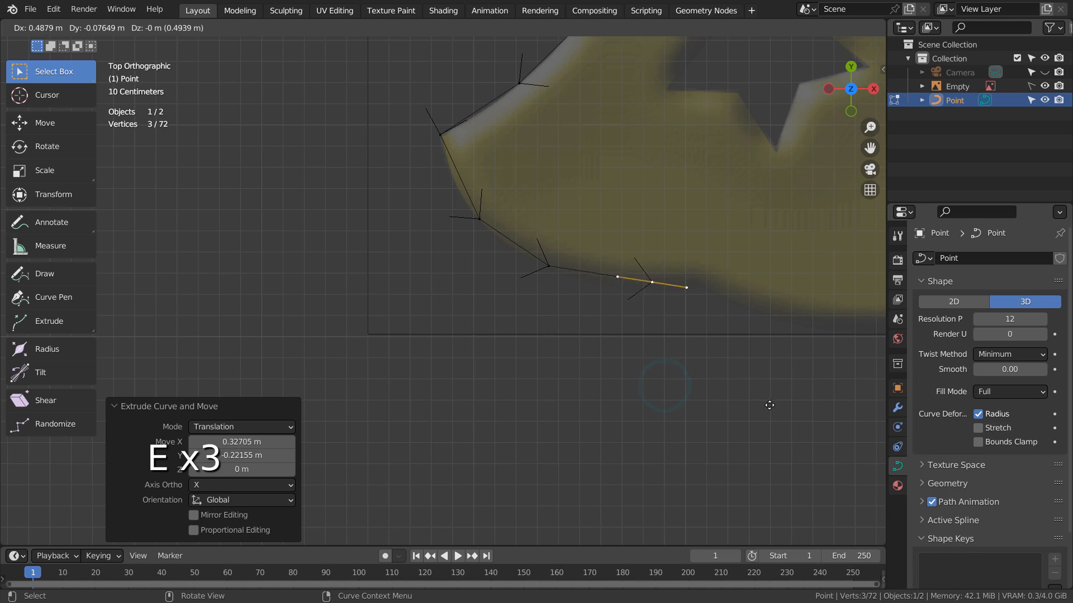
{"action": "key", "text": "E"}
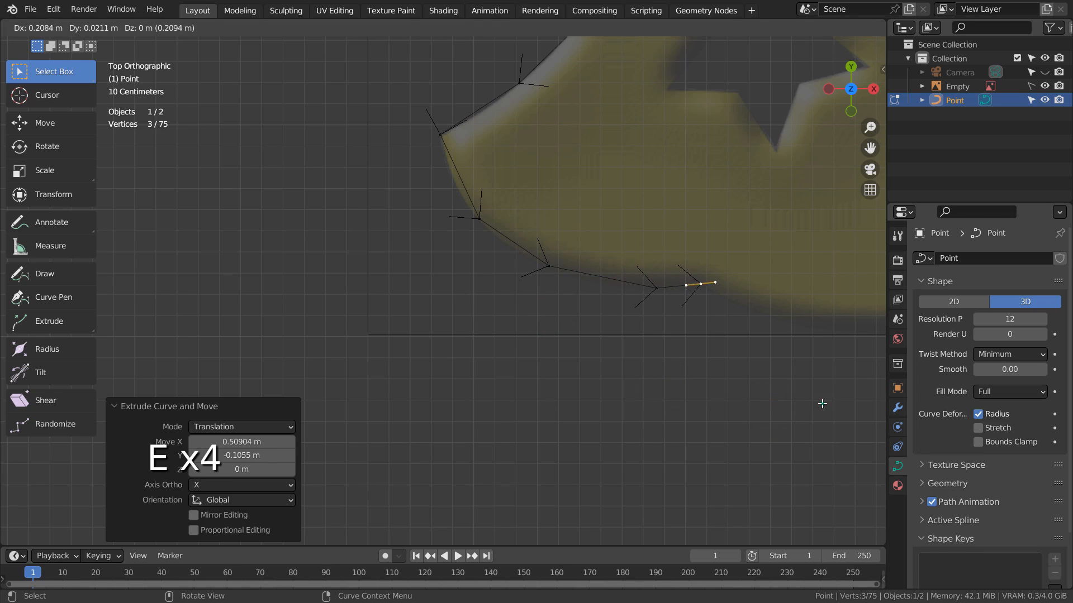
{"action": "key", "text": "e"}
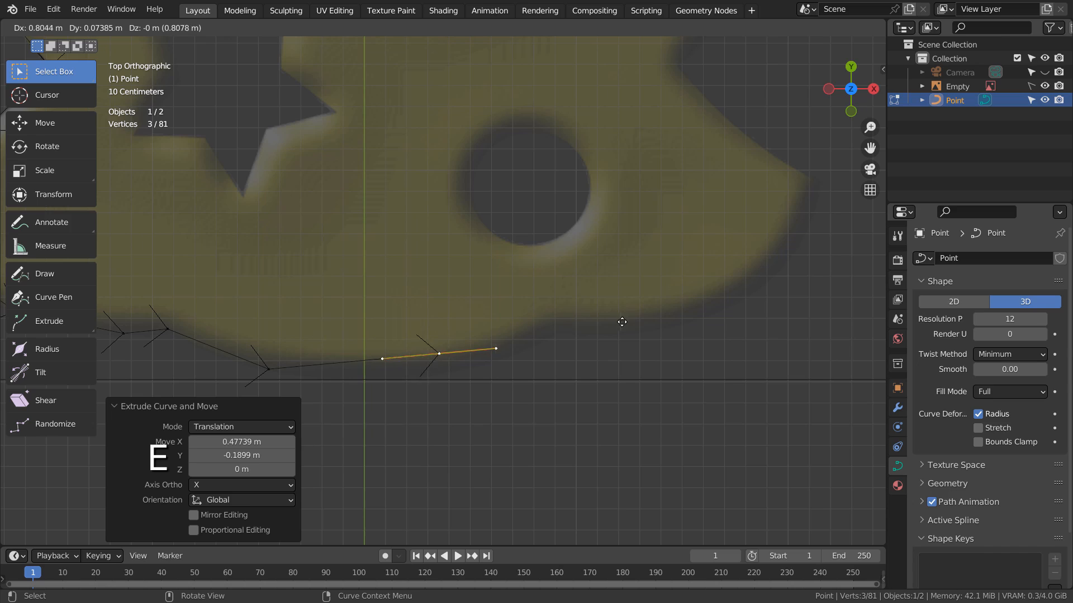
{"action": "key", "text": "e"}
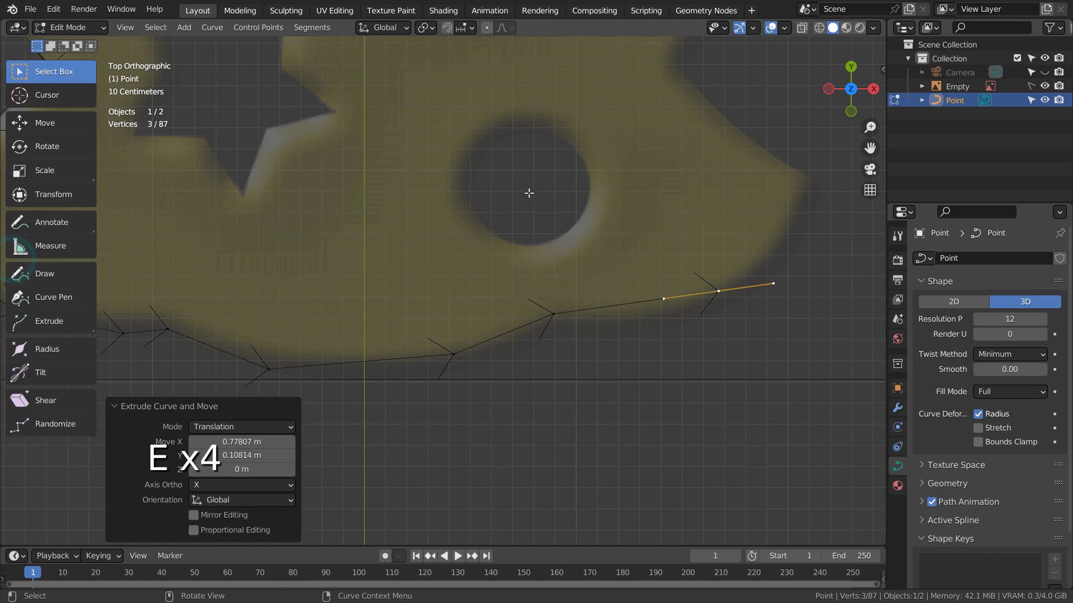
{"action": "key", "text": "E"}
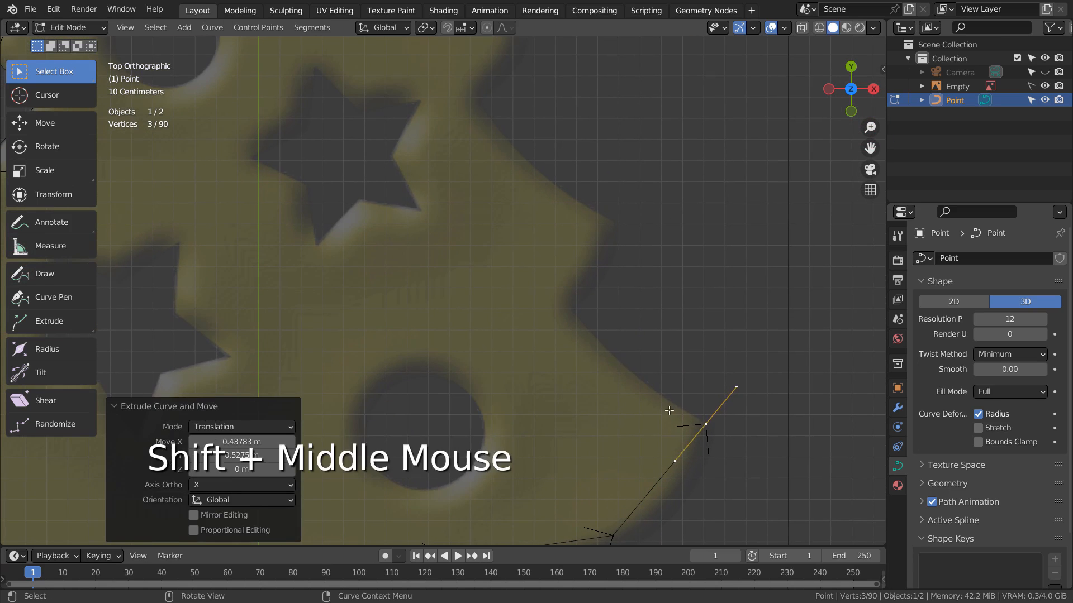
{"action": "key", "text": "e"}
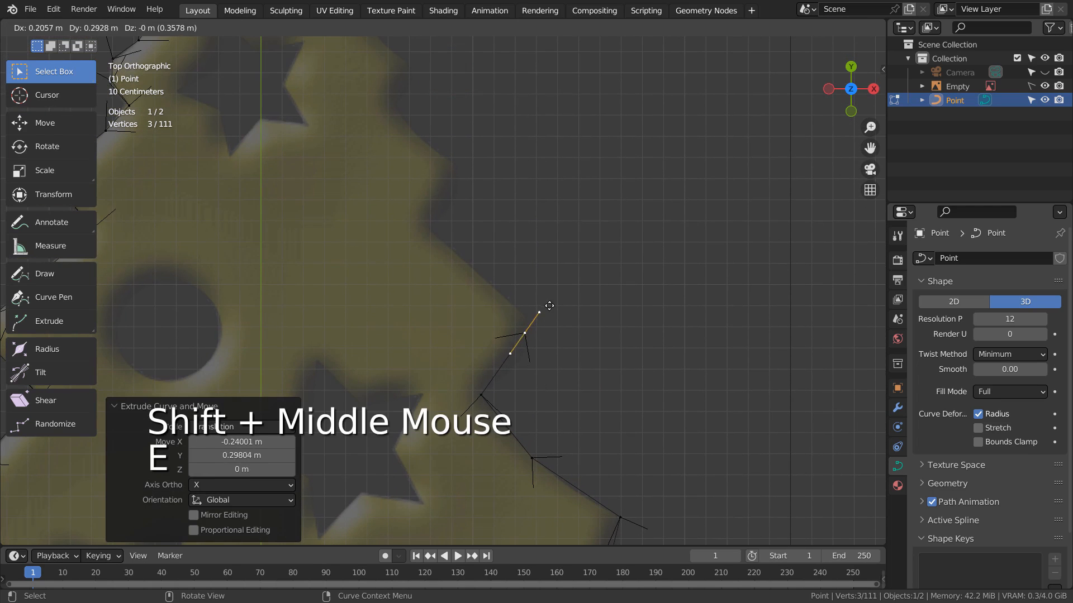
{"action": "key", "text": "e"}
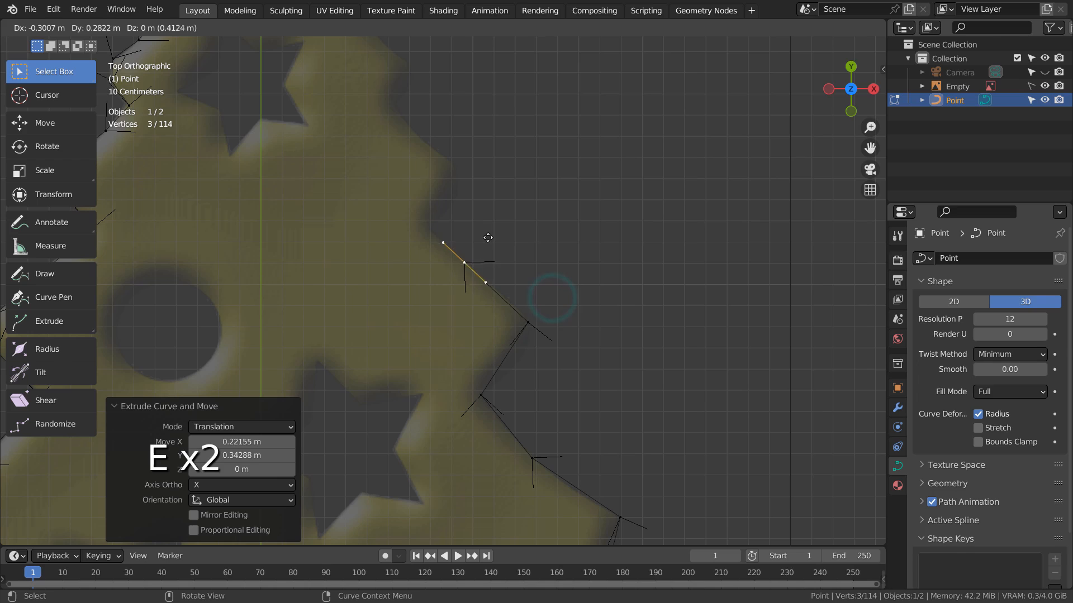
{"action": "key", "text": "e"}
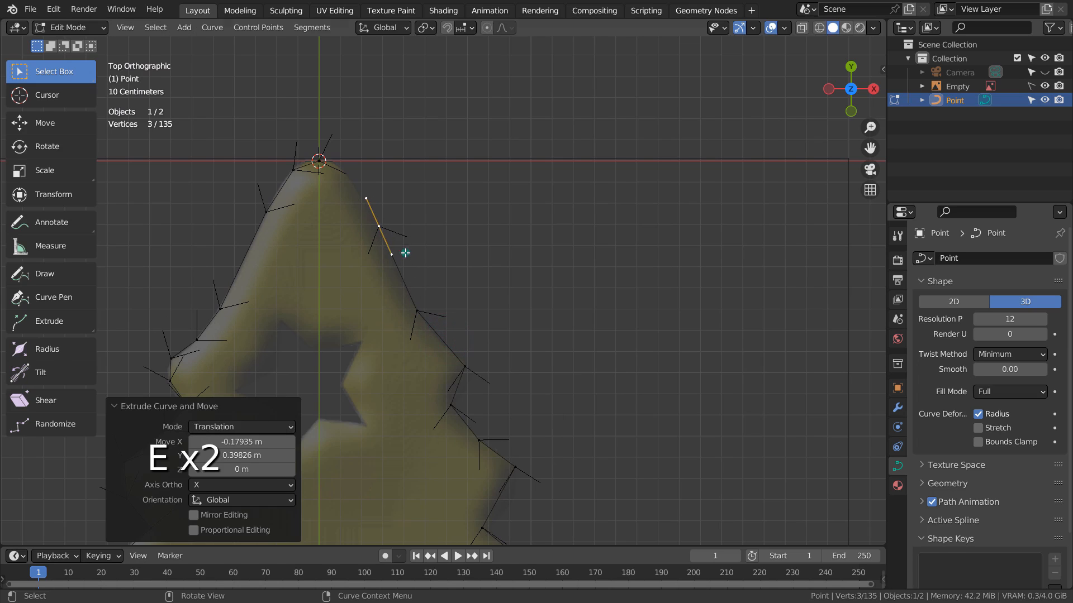
{"action": "mouse_move", "coordinate": [361, 193]}
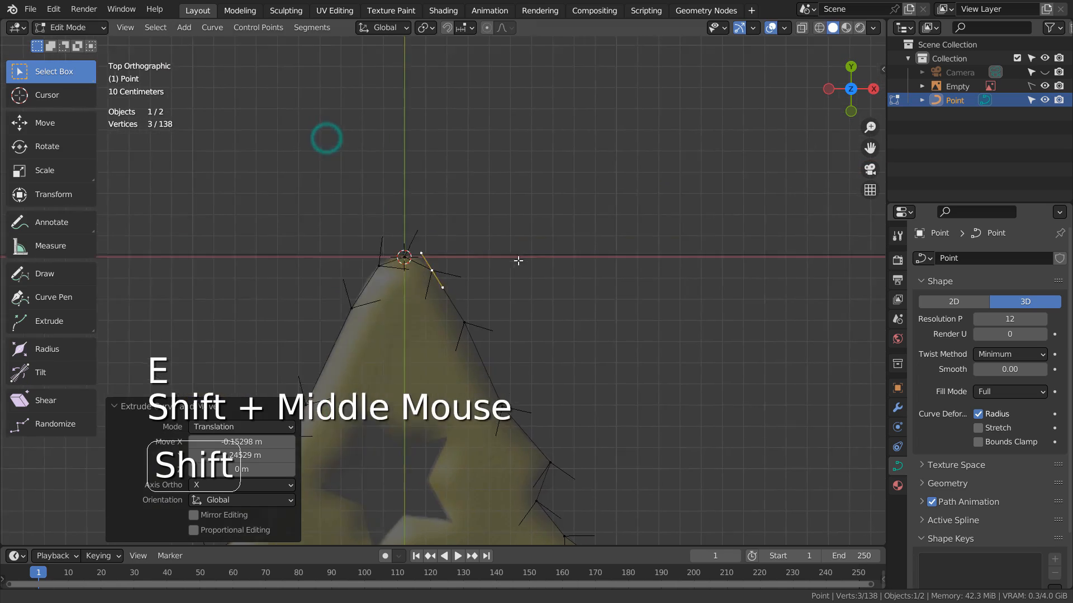
Close the traced curve into a full tree outline and return to Object Mode to view it.
{"action": "scroll", "scroll_direction": "up", "scroll_amount": 3}
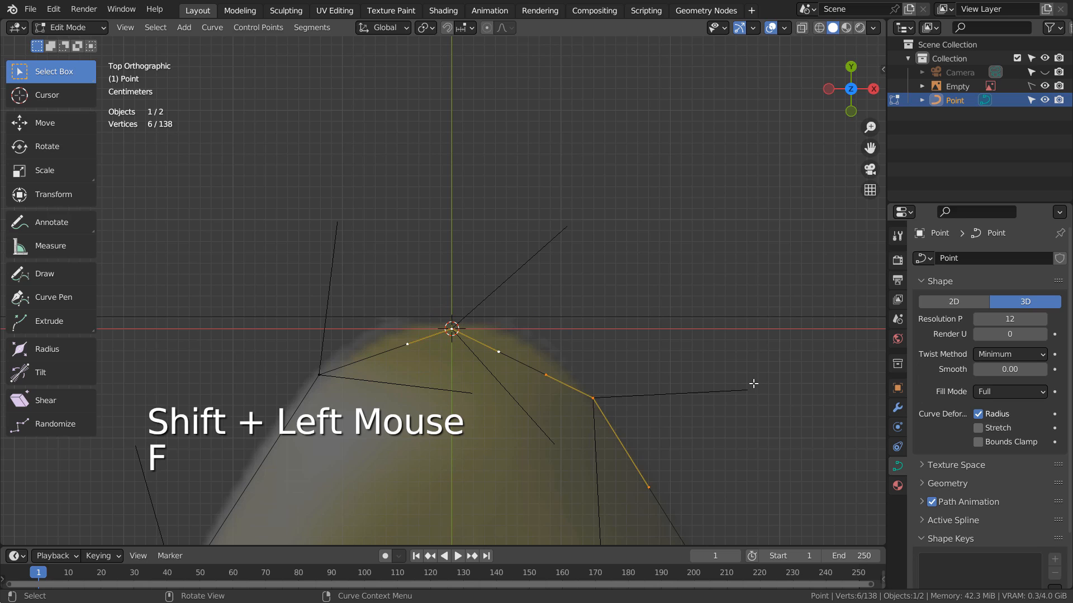
{"action": "scroll", "scroll_direction": "down", "scroll_amount": 3}
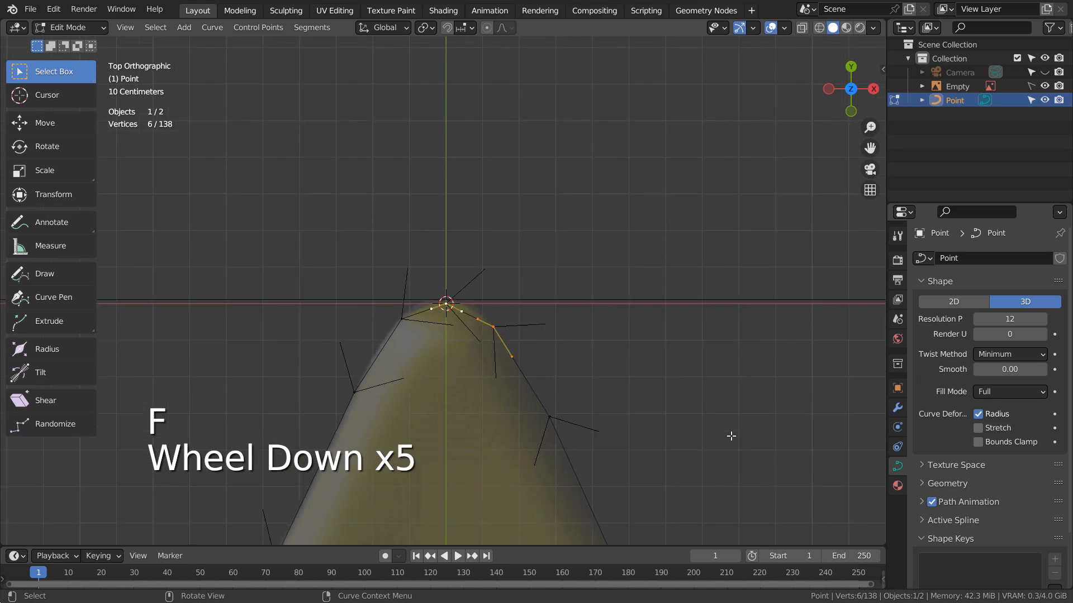
{"action": "key", "text": "Tab"}
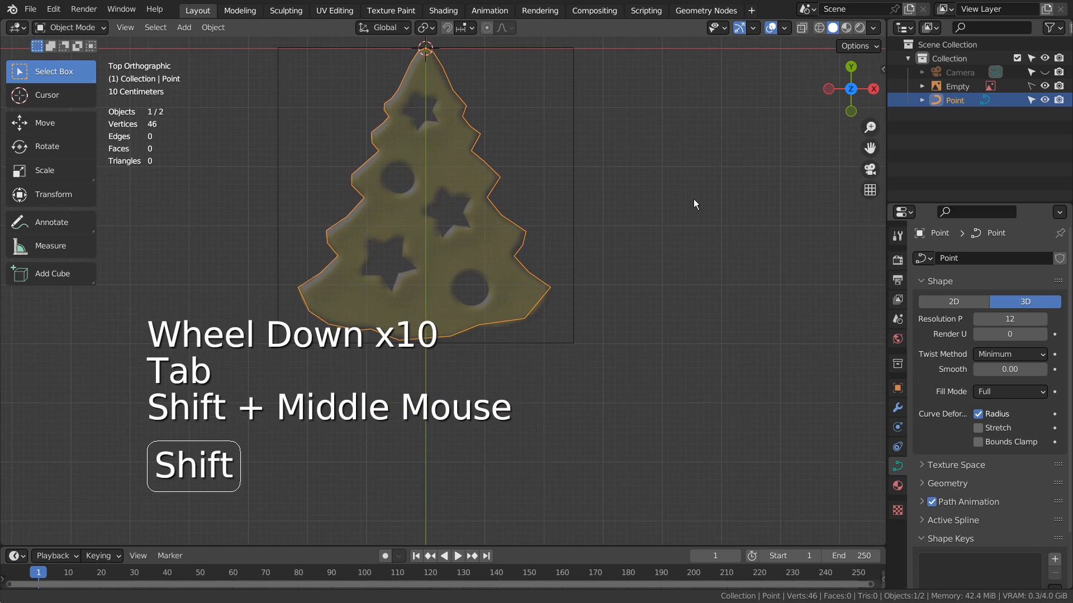
Zoom toward the outline and re-enter Edit Mode on its curve points.
{"action": "scroll", "scroll_direction": "up", "scroll_amount": 3}
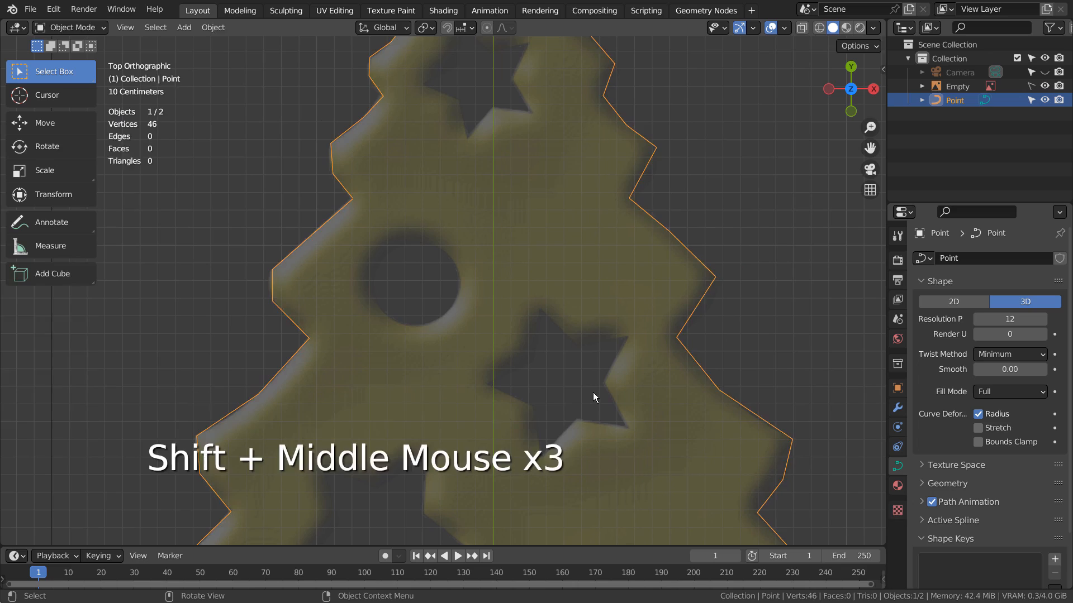
{"action": "key", "text": "Tab"}
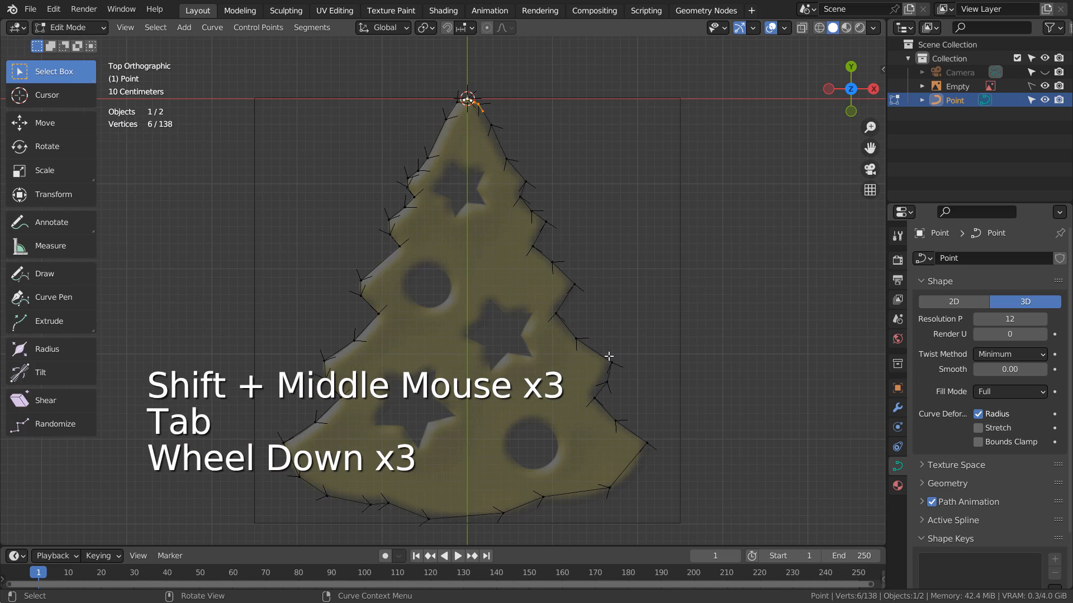
Set all outline points to Automatic handles so the silhouette becomes smooth, then view it in Object Mode.
{"action": "key", "text": "a"}
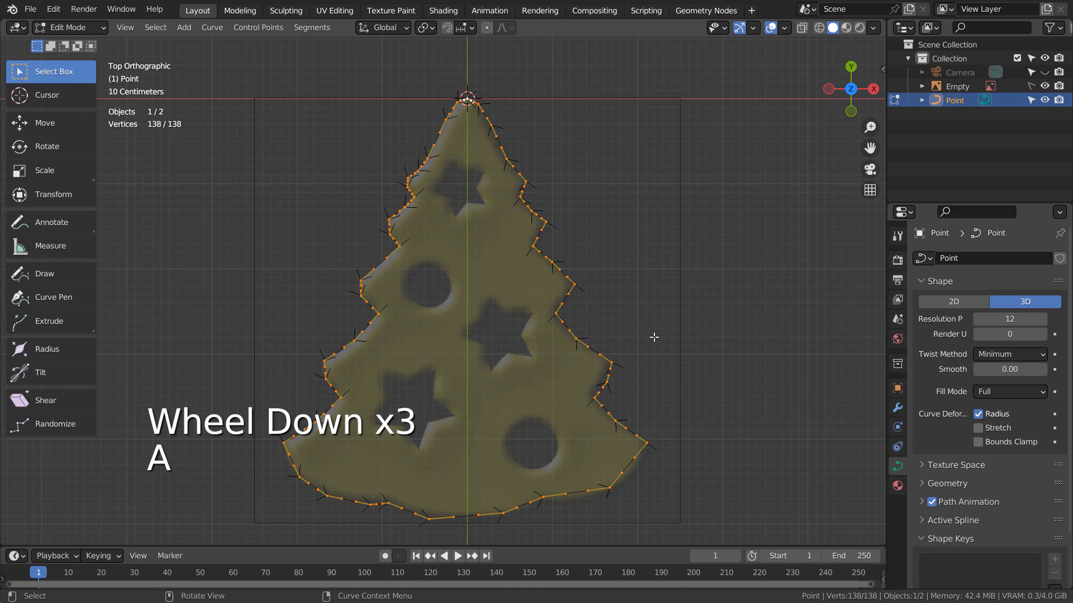
{"action": "key", "text": "v"}
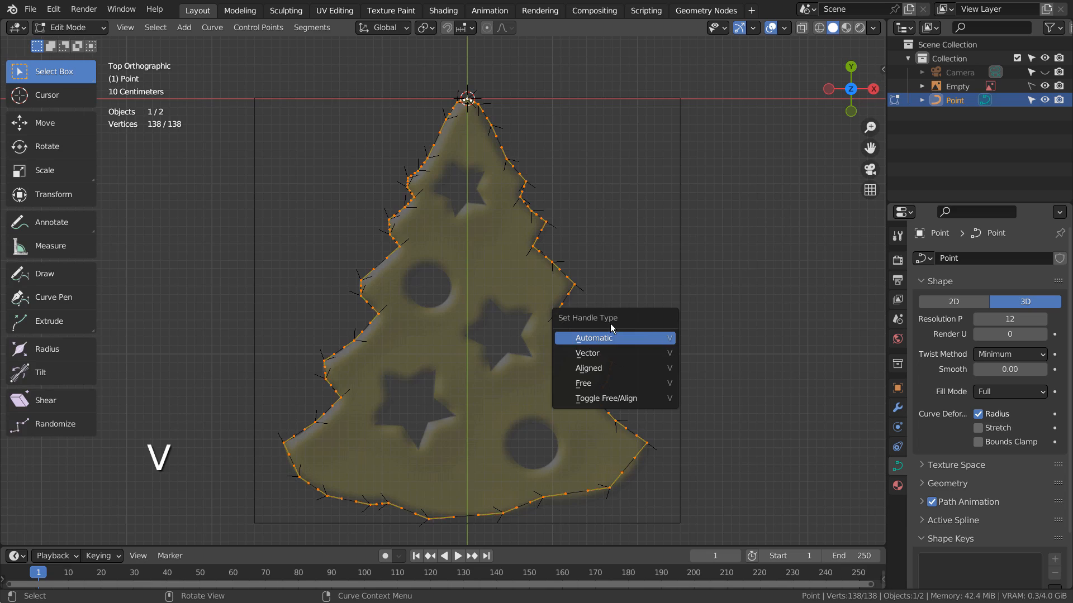
{"action": "mouse_move", "coordinate": [596, 345]}
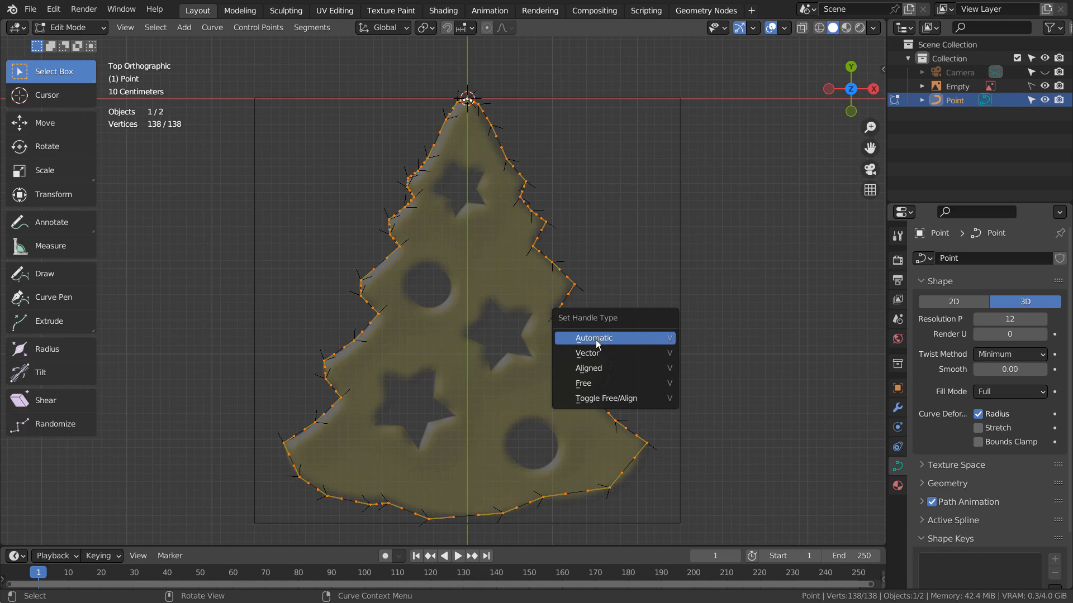
{"action": "left_click", "coordinate": [593, 337]}
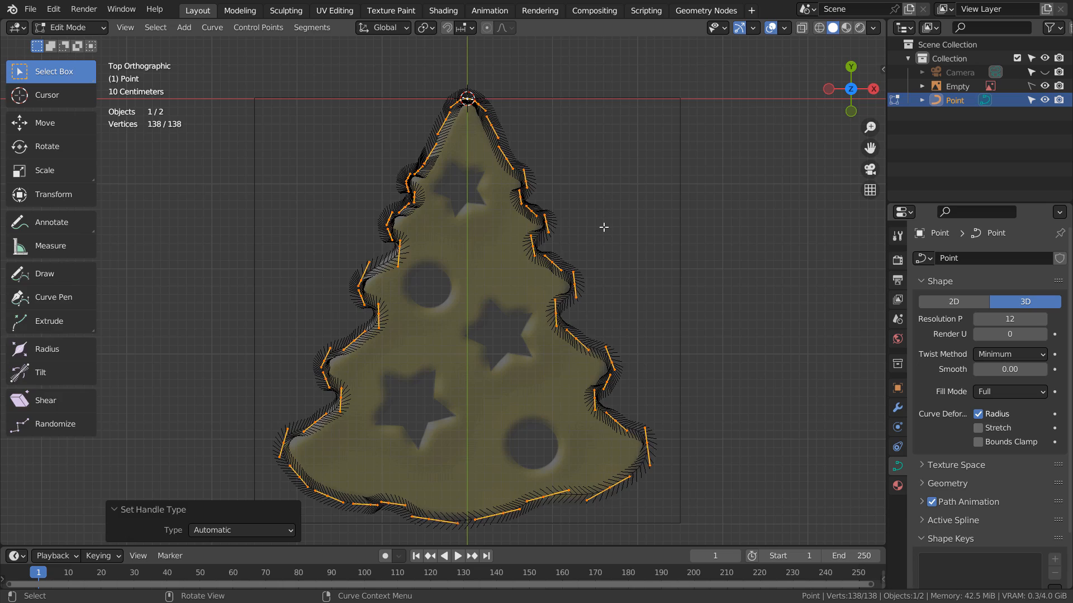
{"action": "key", "text": "Tab"}
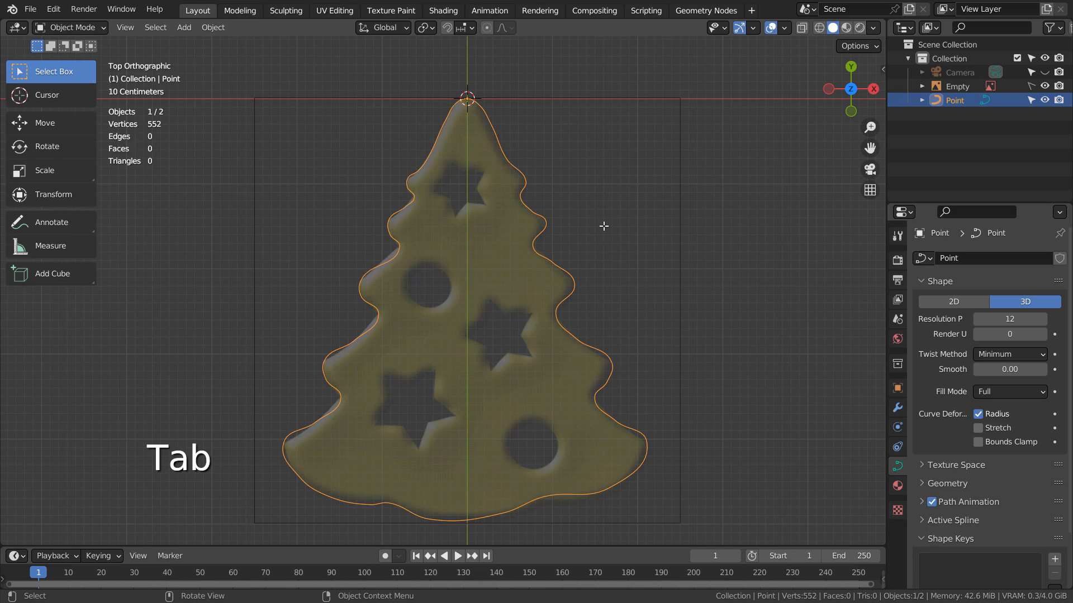
{"action": "mouse_move", "coordinate": [597, 370]}
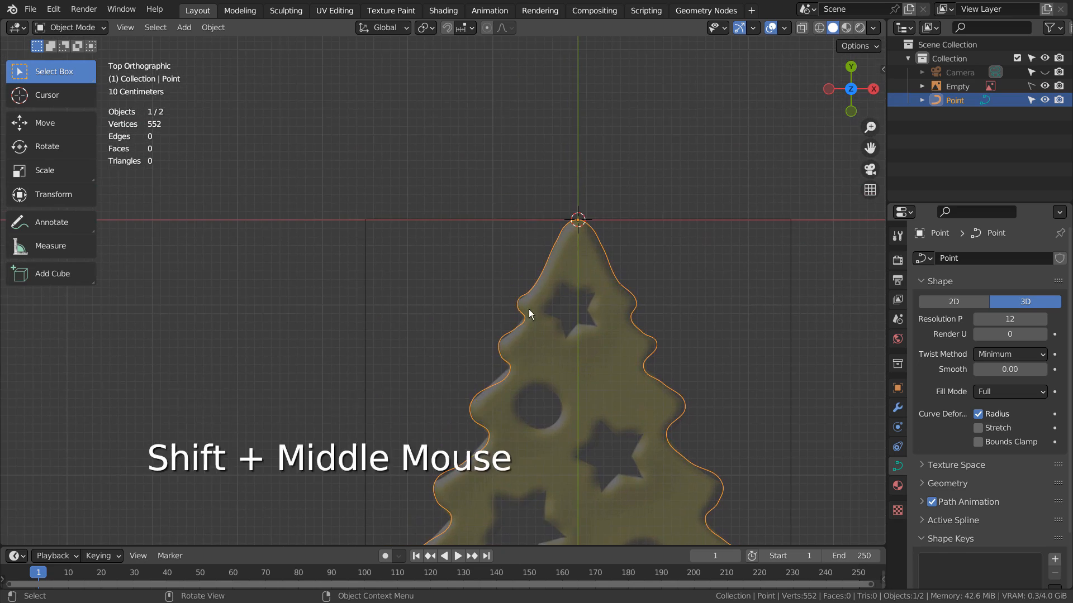
Zoom to the left edge, re-enter Edit Mode with Normals overlay hidden, and grab a control point.
{"action": "scroll", "scroll_direction": "up", "scroll_amount": 3}
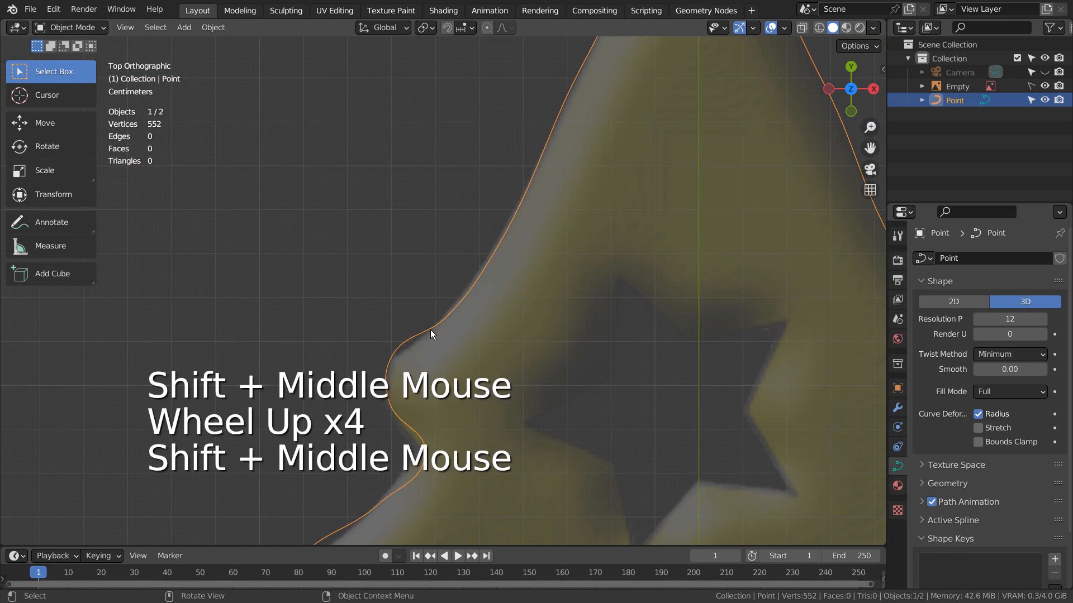
{"action": "key", "text": "Tab"}
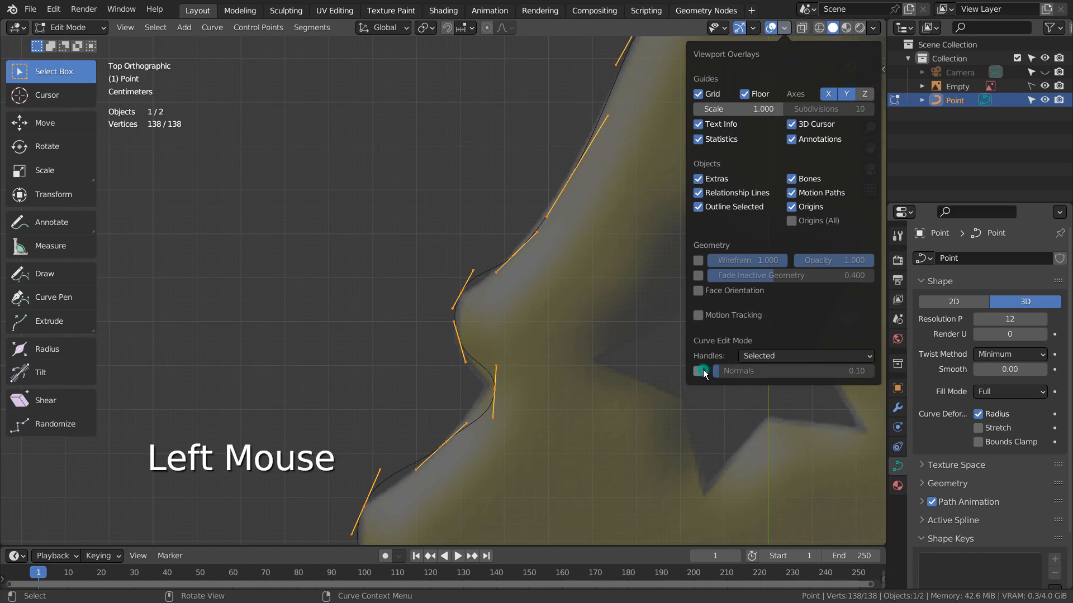
{"action": "left_click", "coordinate": [464, 290]}
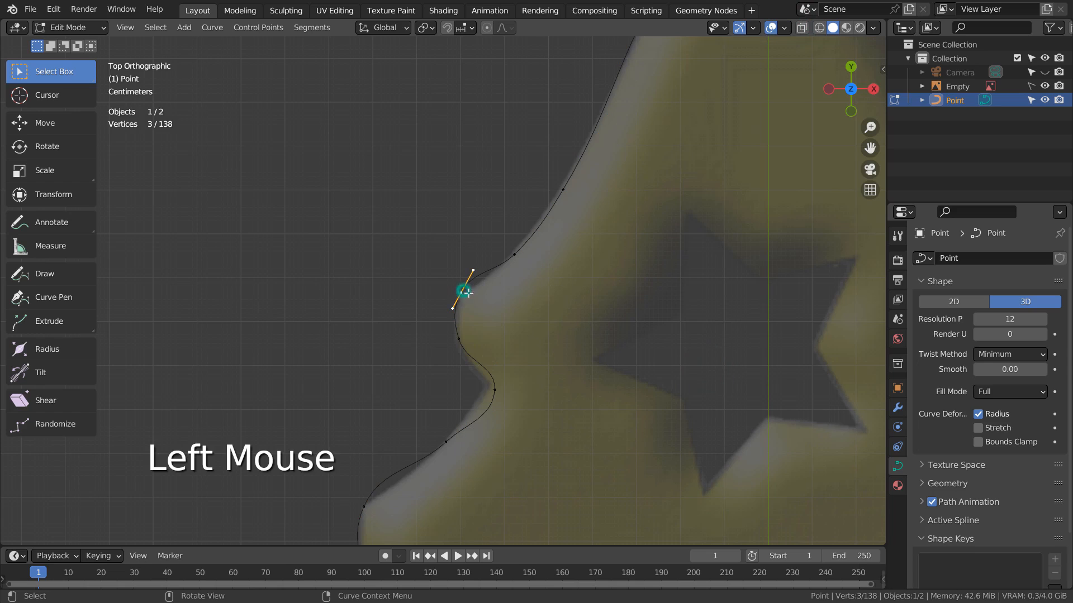
{"action": "key", "text": "g"}
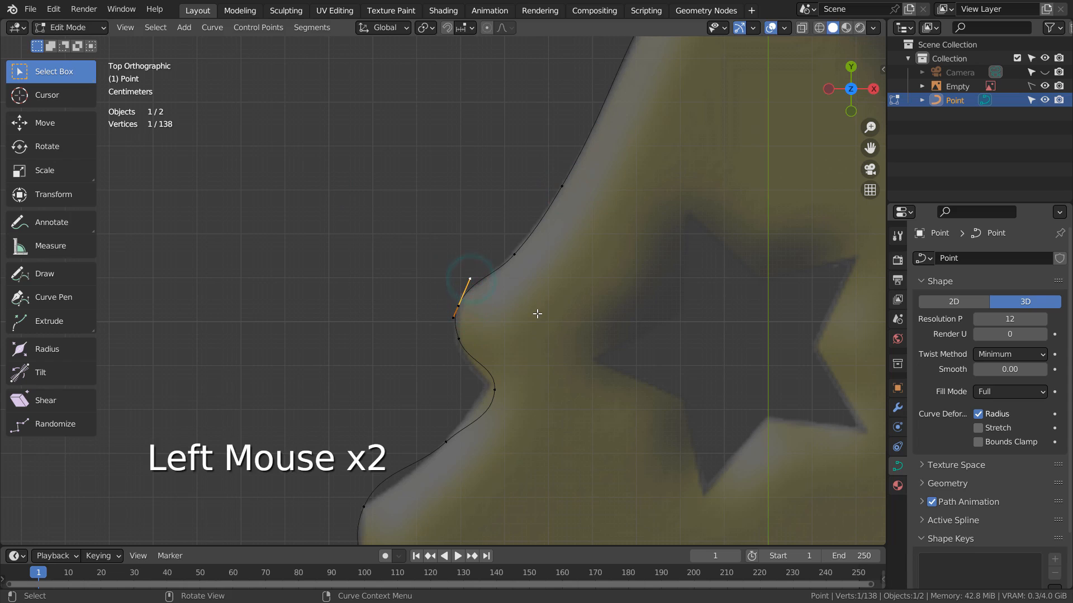
Move the selected handle to sharpen the left-edge notch against the reference, checking it in Object Mode.
{"action": "key", "text": "g"}
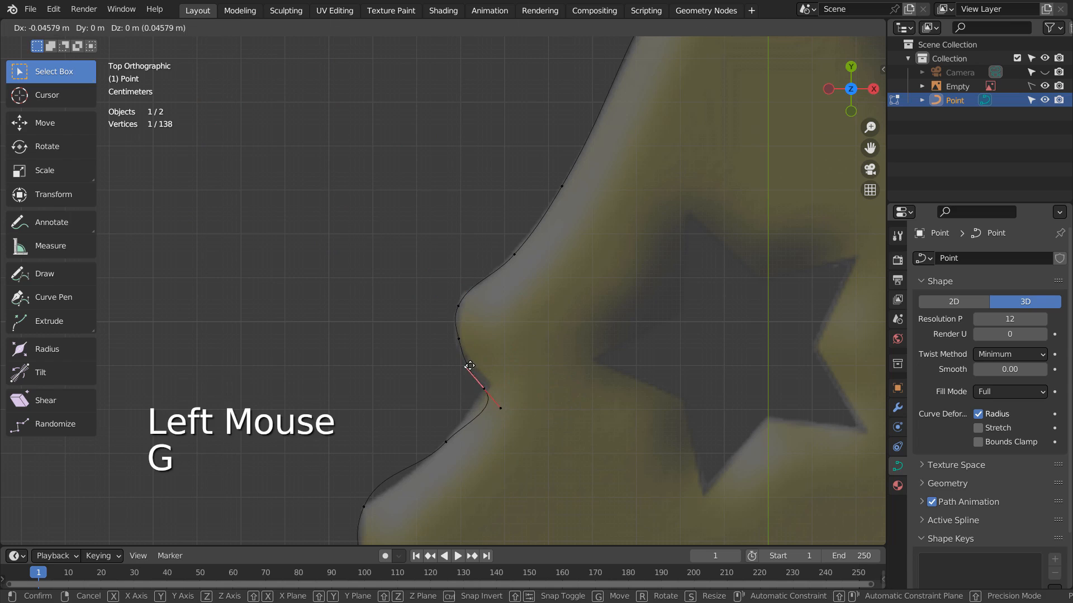
{"action": "left_click", "coordinate": [485, 393]}
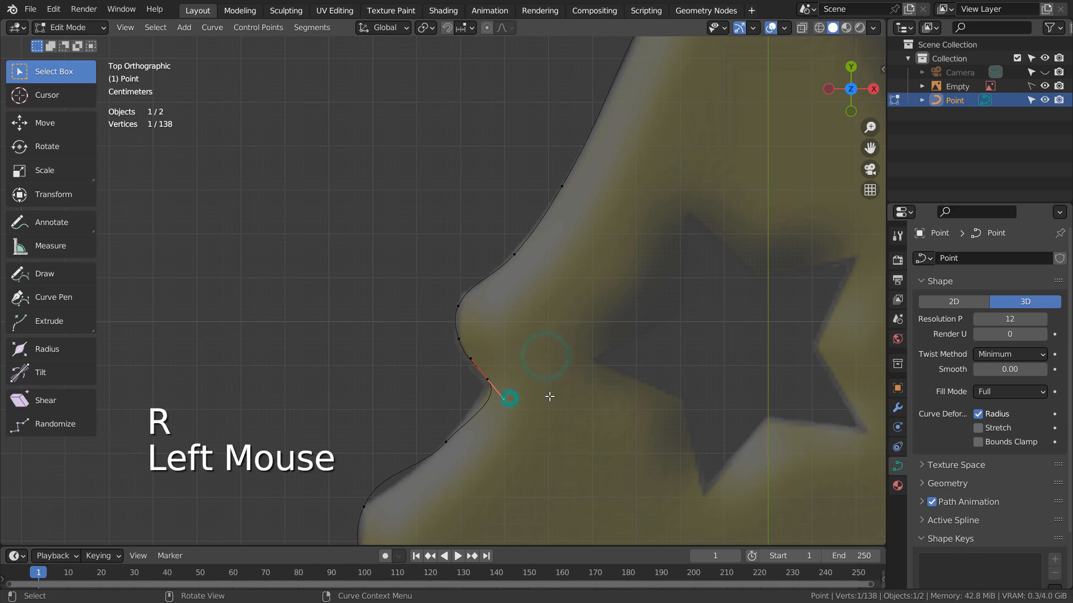
{"action": "key", "text": "g"}
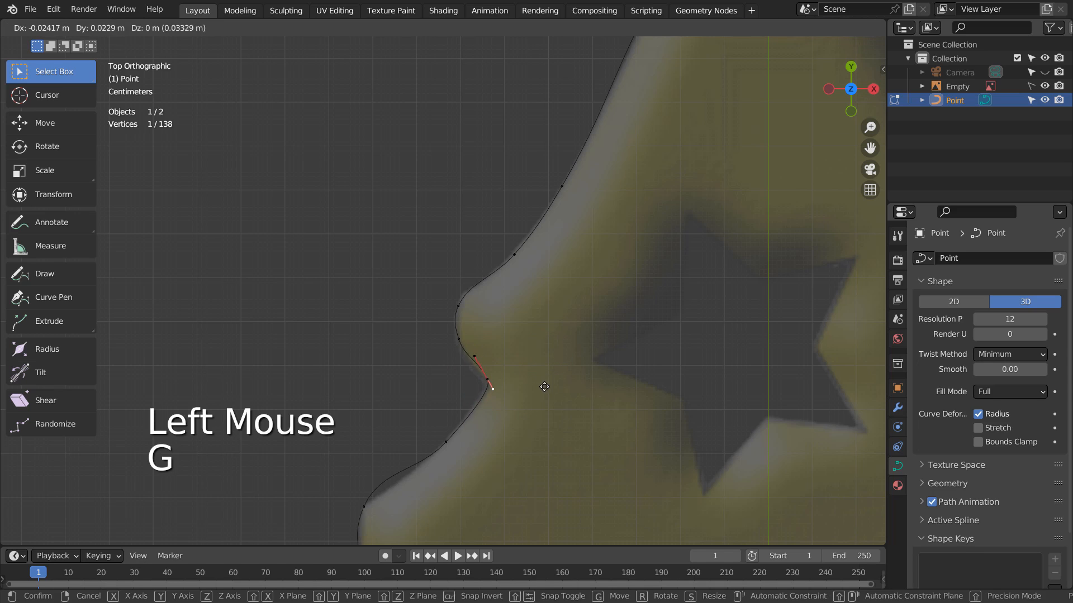
{"action": "key", "text": "Tab"}
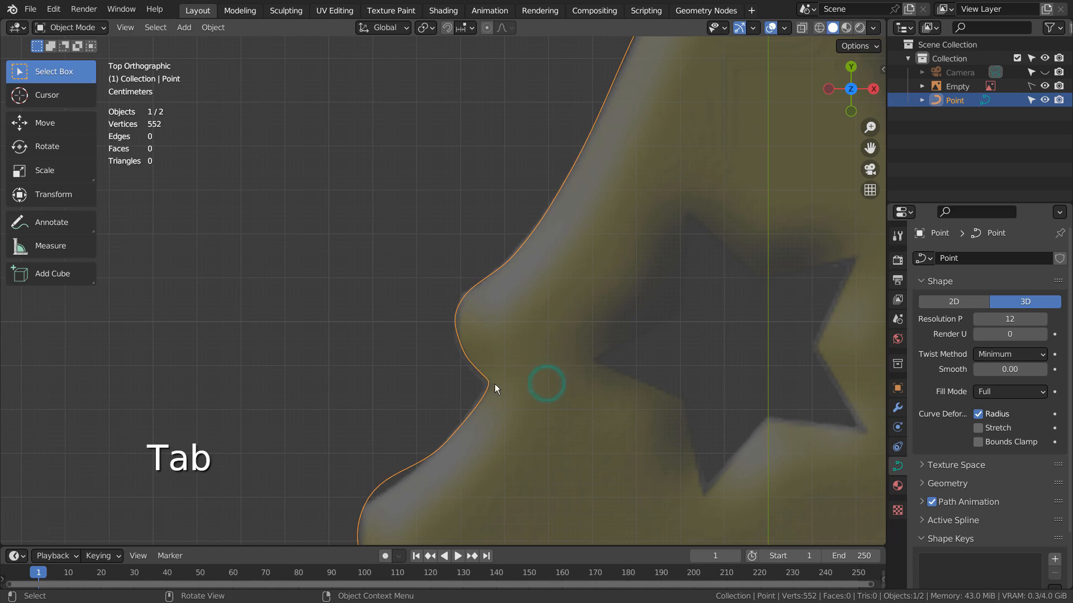
{"action": "key", "text": "Tab"}
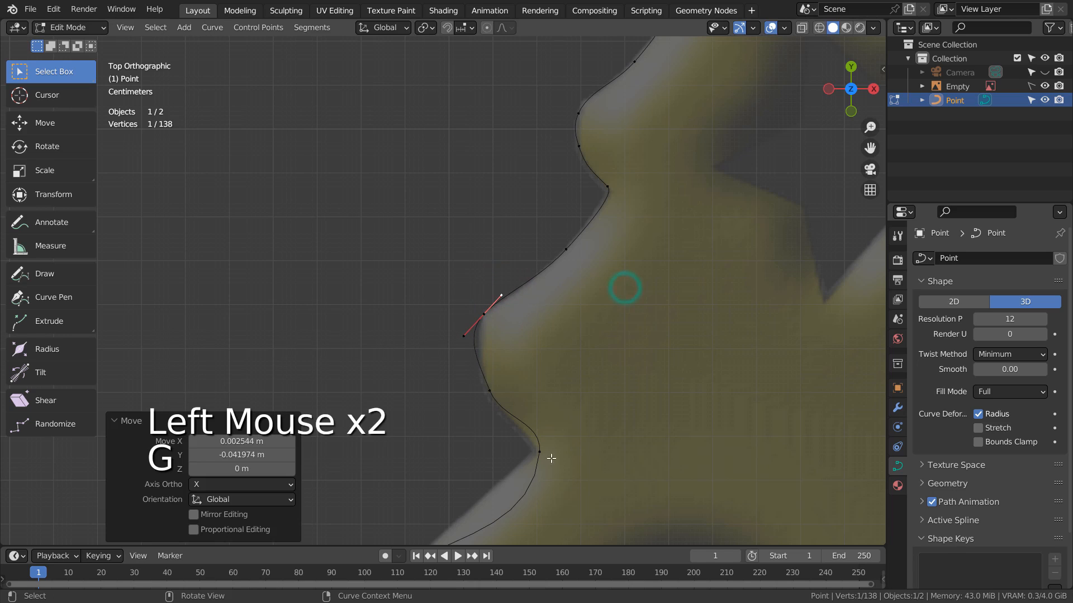
Reshape the upper-left notch: move its point into place and shrink its handles.
{"action": "key", "text": "r"}
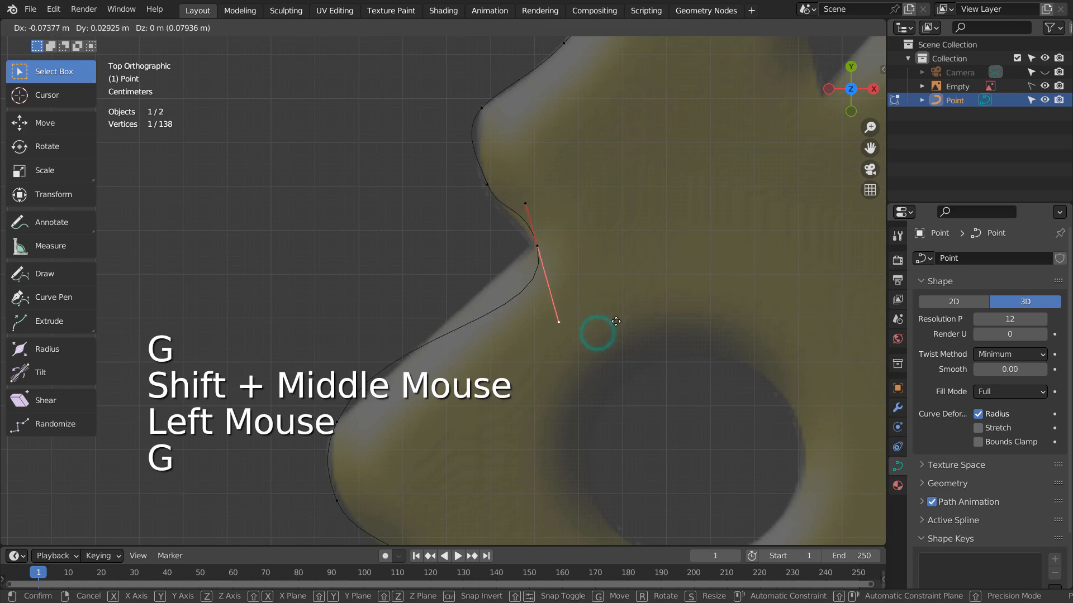
{"action": "left_click", "coordinate": [615, 312]}
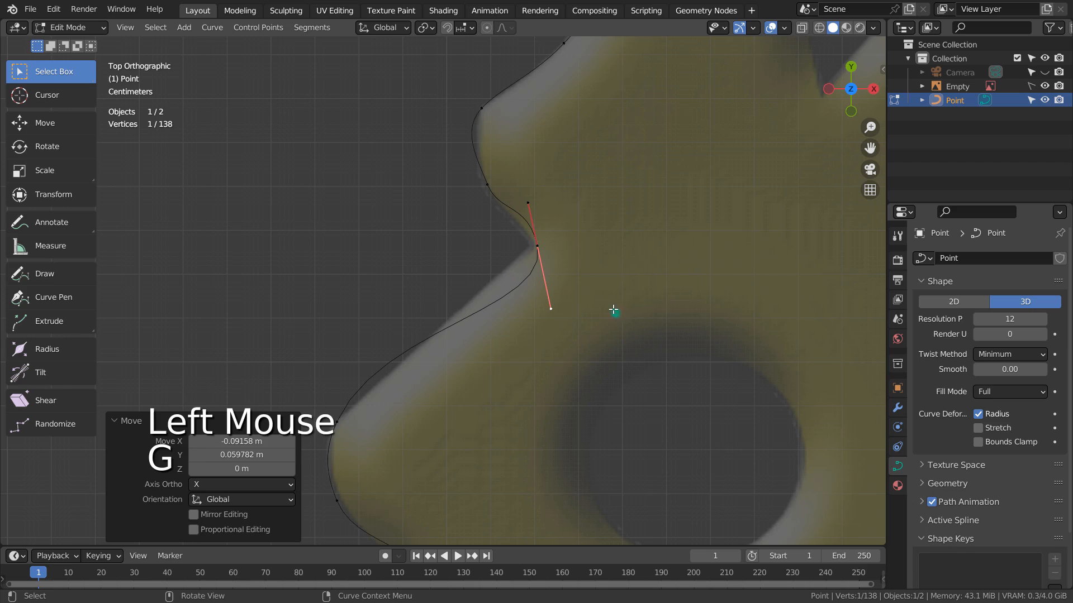
{"action": "key", "text": "s"}
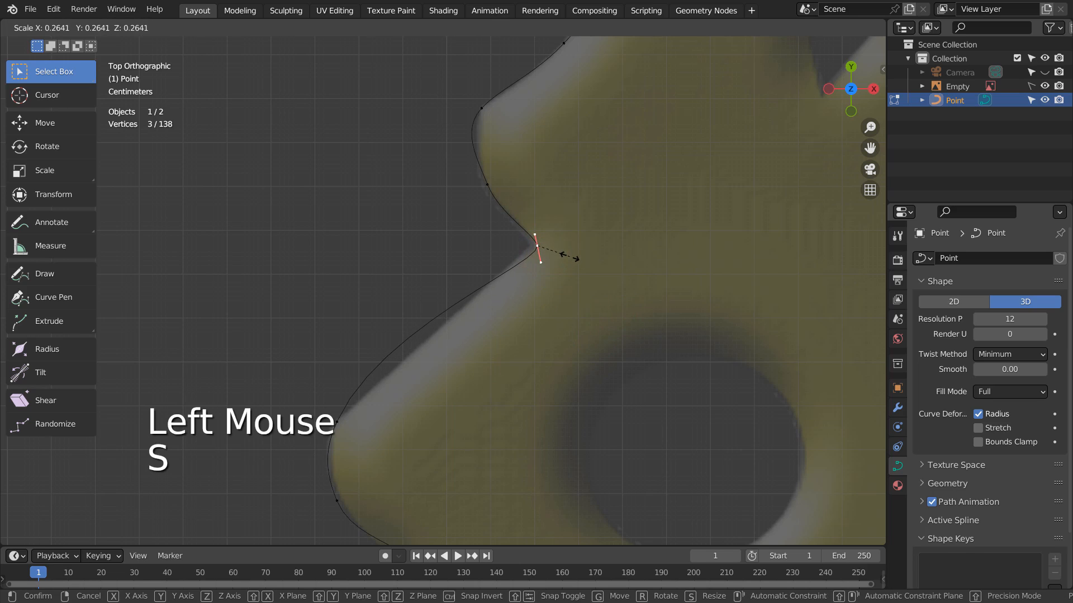
{"action": "key", "text": "g"}
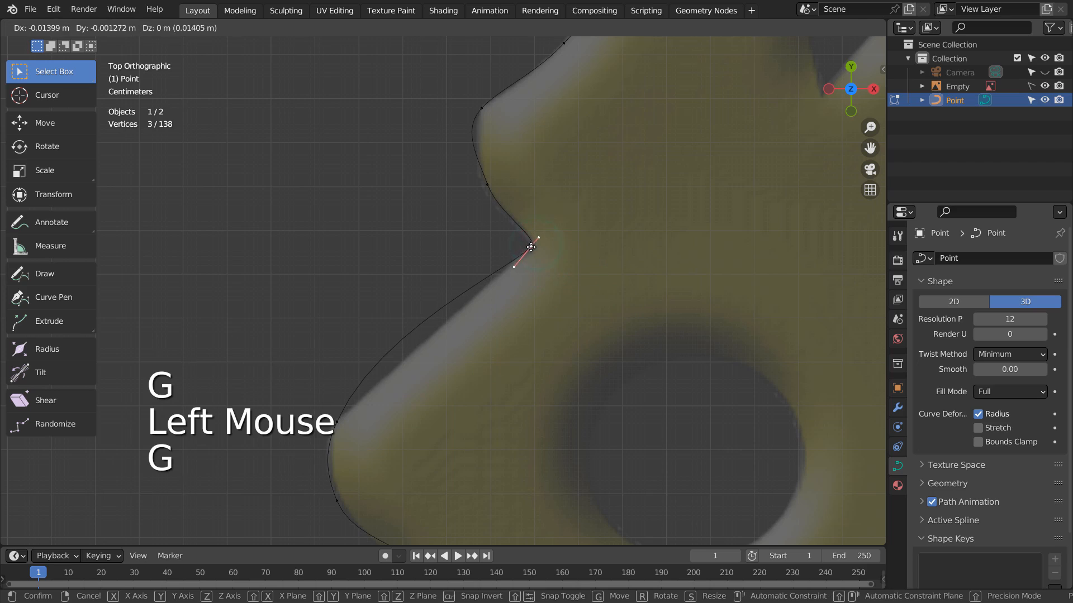
{"action": "left_click", "coordinate": [355, 402]}
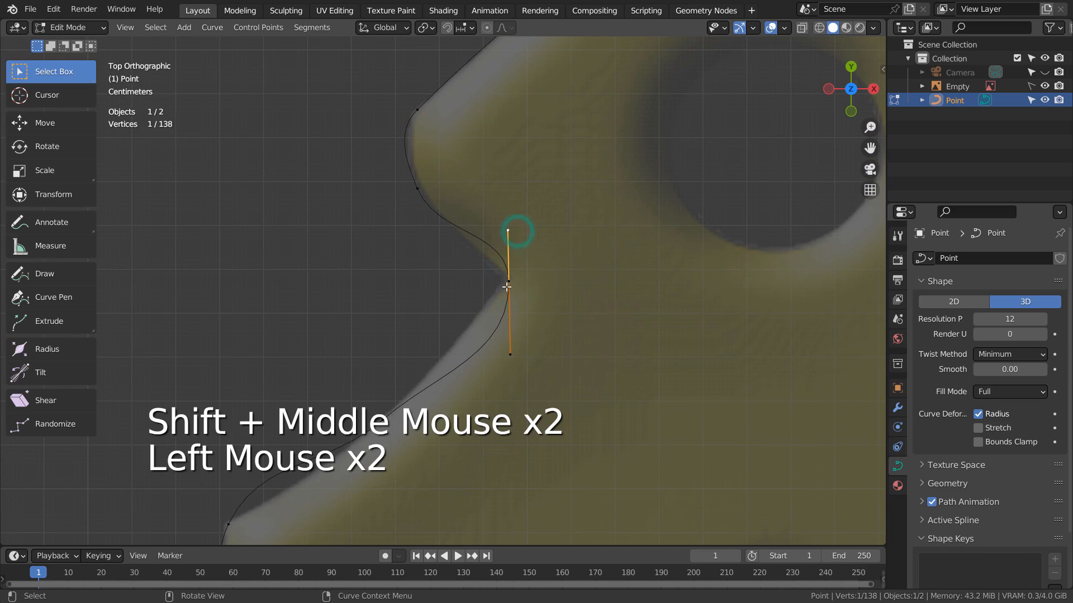
Sharpen the next left-side notches by shrinking handles, then check the outline.
{"action": "key", "text": "s"}
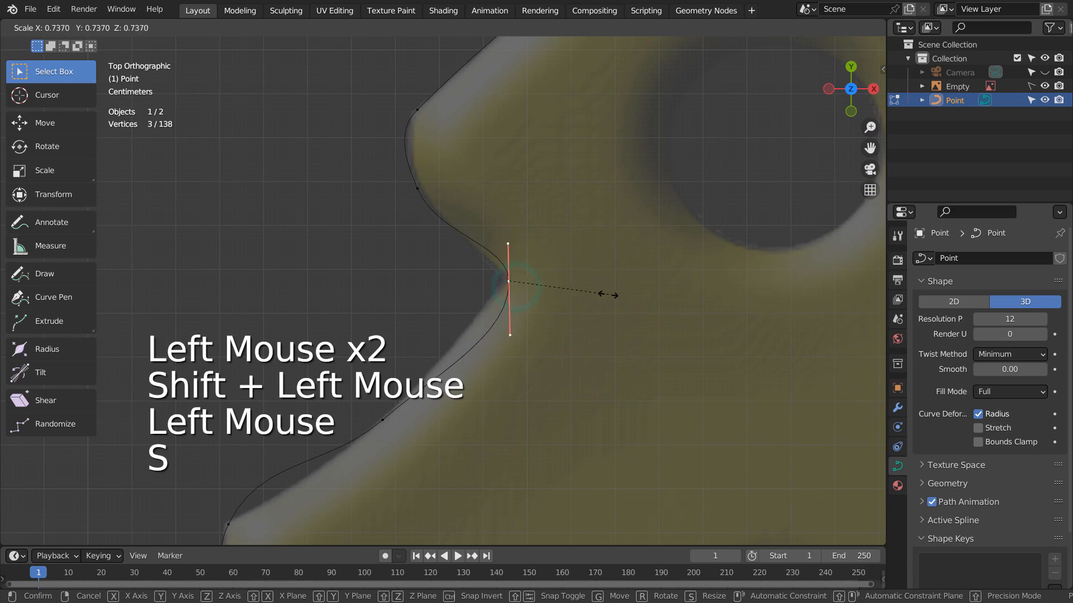
{"action": "key", "text": "g"}
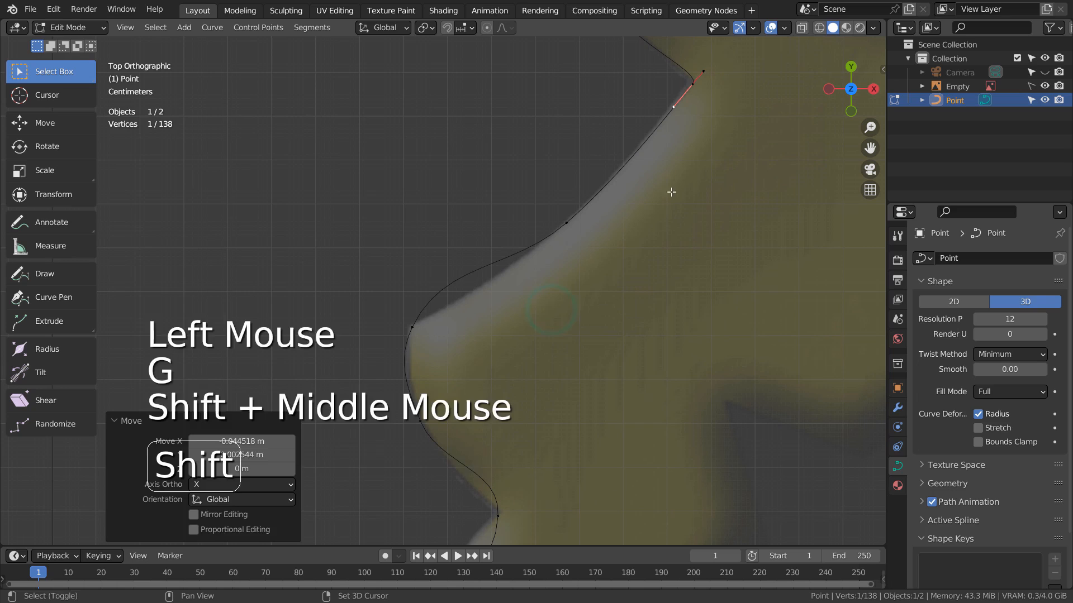
{"action": "key", "text": "s"}
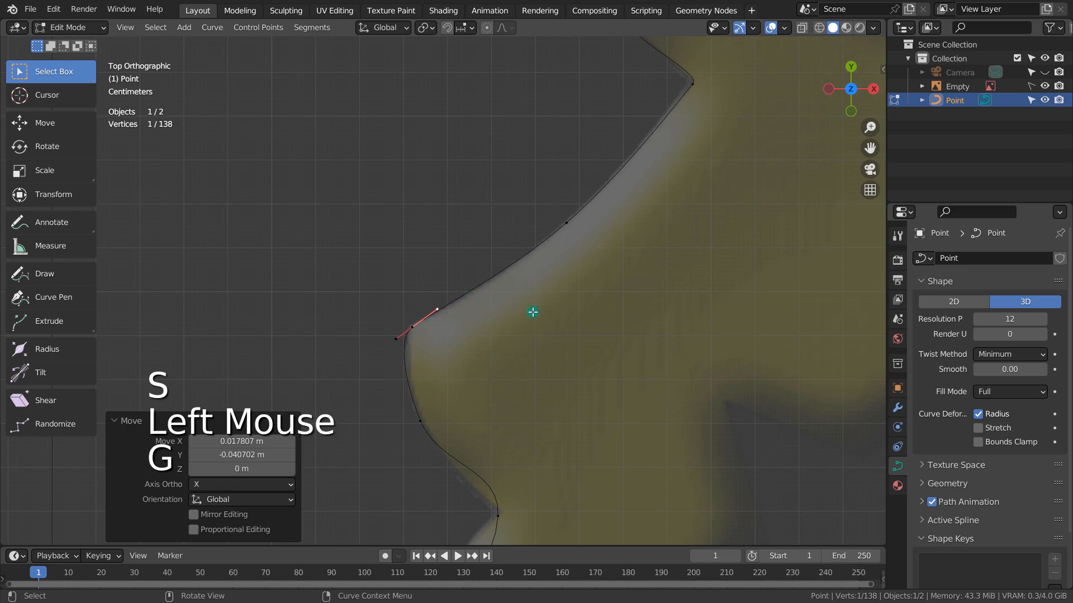
{"action": "key", "text": "Tab"}
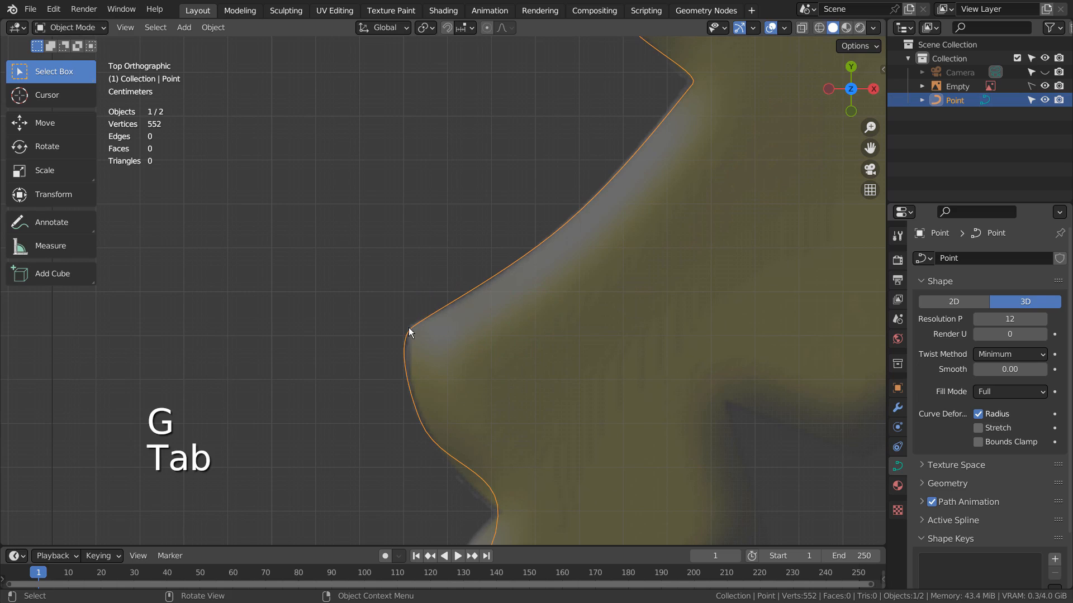
{"action": "key", "text": "Tab"}
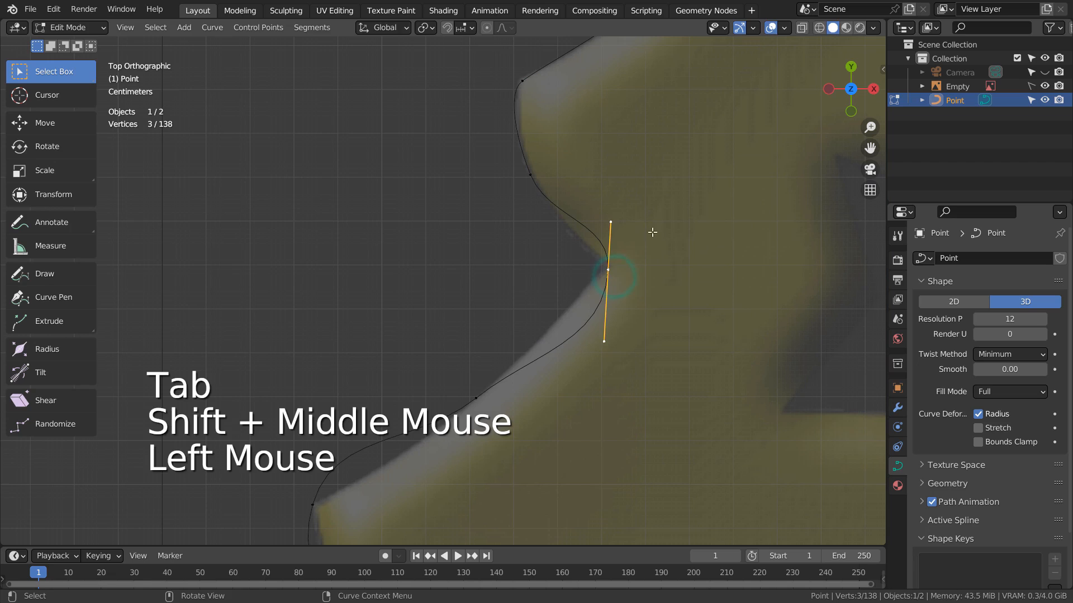
Shrink the handles of one more corner point and view the whole traced shape.
{"action": "left_click", "coordinate": [607, 256]}
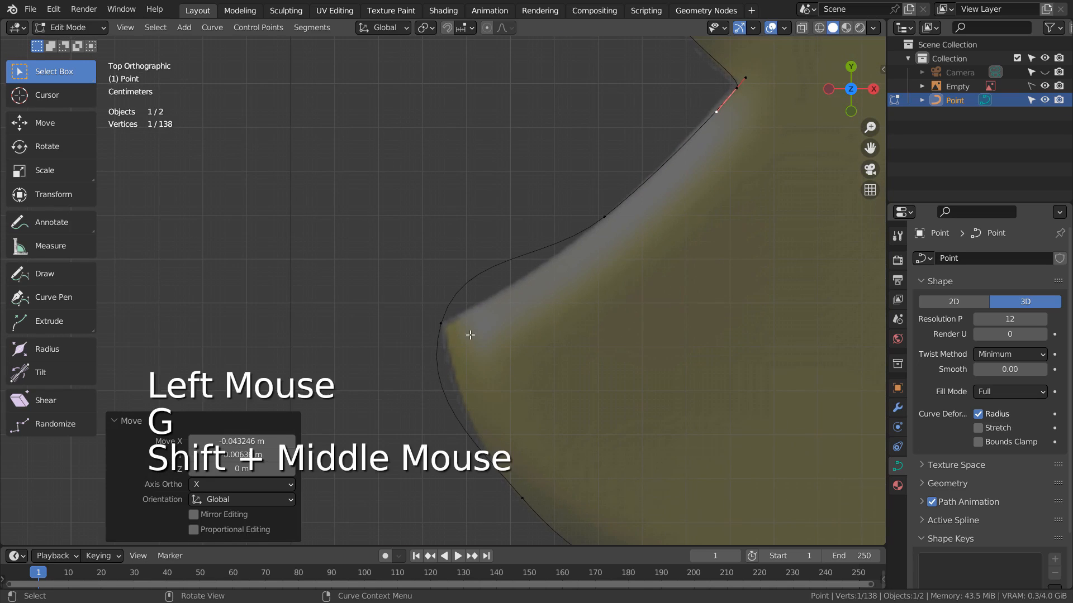
{"action": "key", "text": "s"}
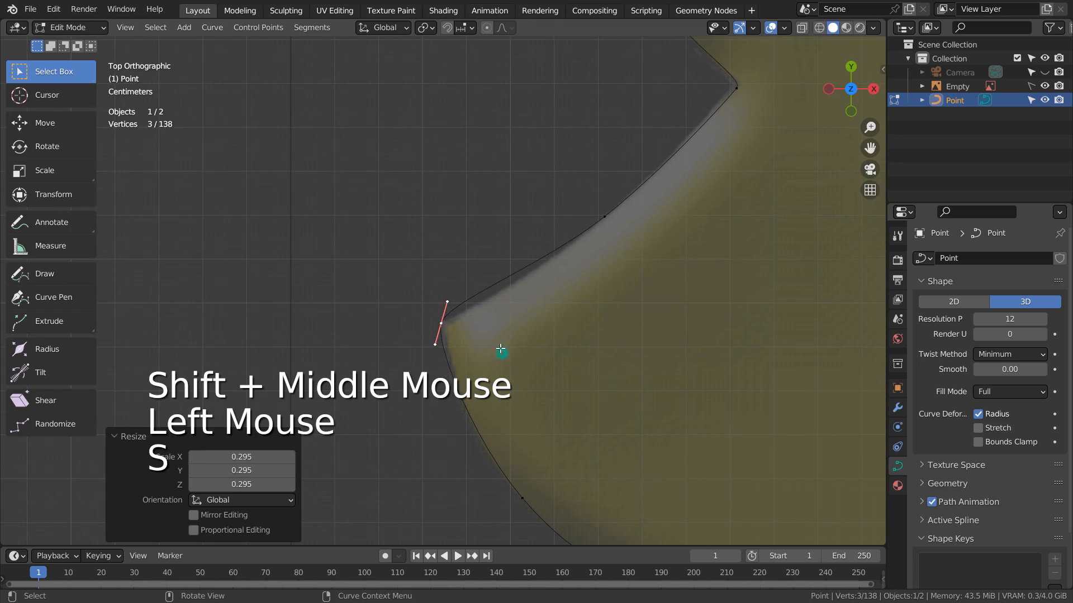
{"action": "key", "text": "Tab"}
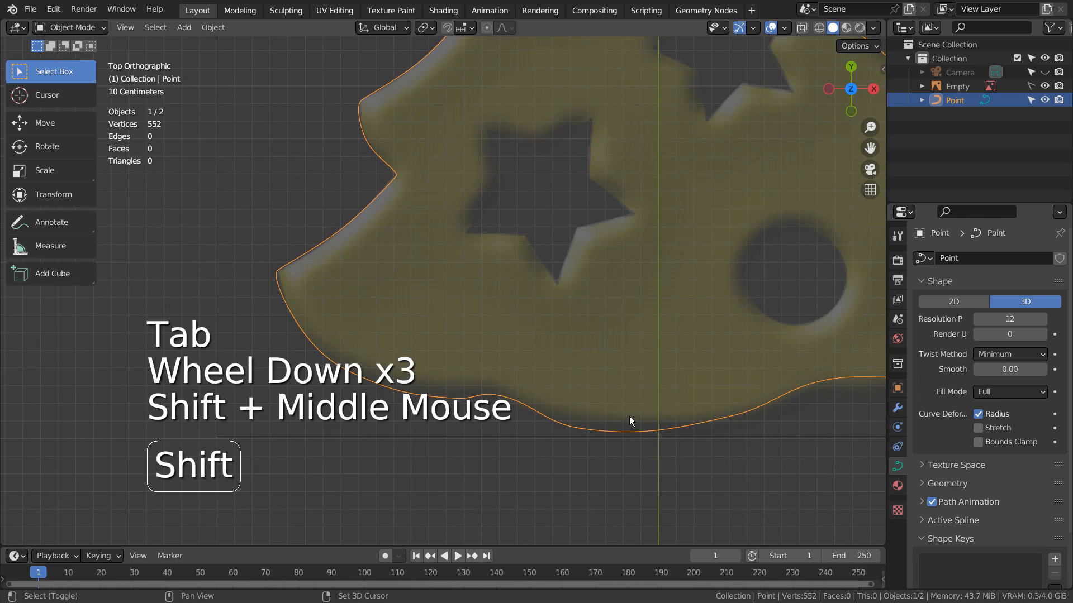
Move and shrink handles at the right-side notches and the tree tip to sharpen them.
{"action": "key", "text": "Tab"}
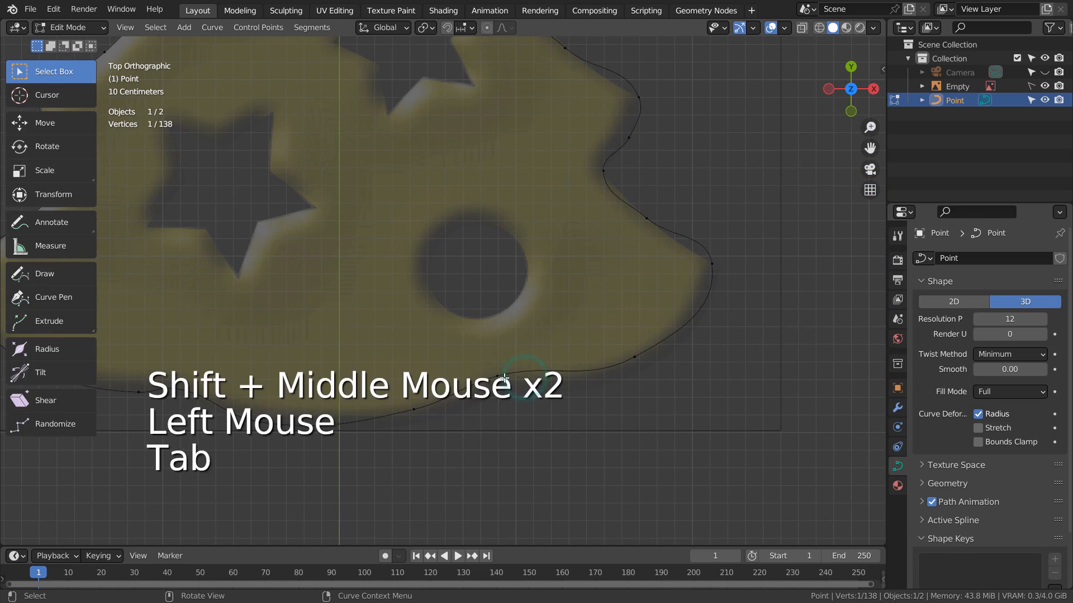
{"action": "key", "text": "g"}
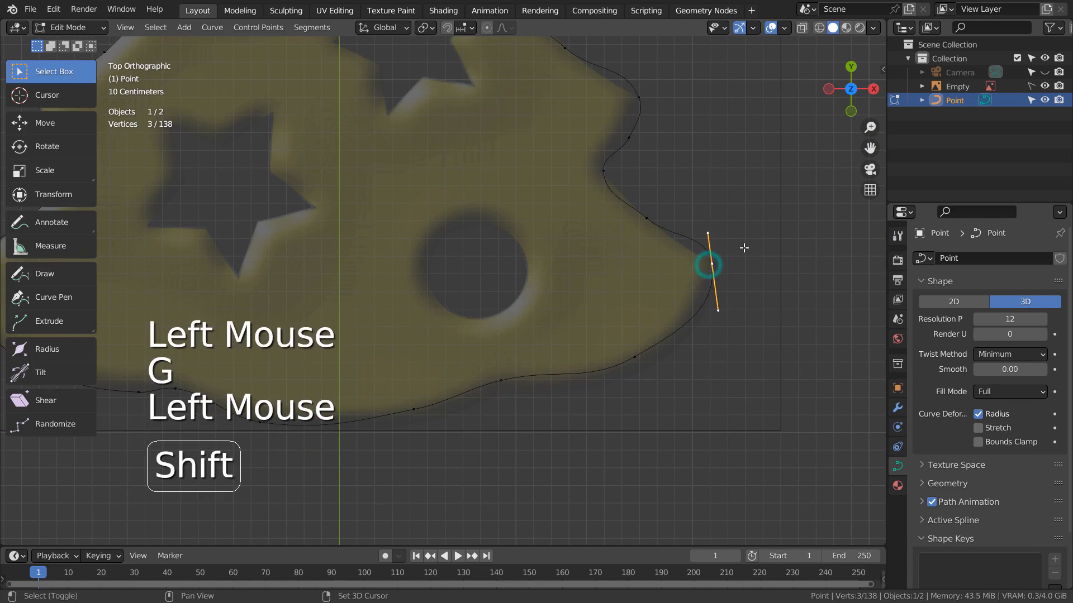
{"action": "key", "text": "s"}
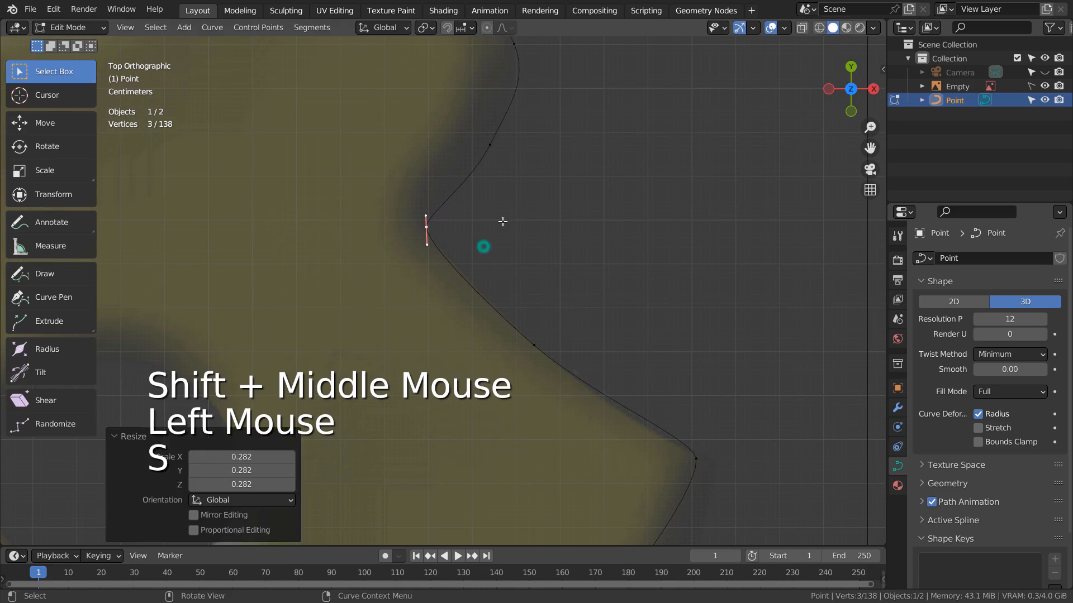
{"action": "key", "text": "s"}
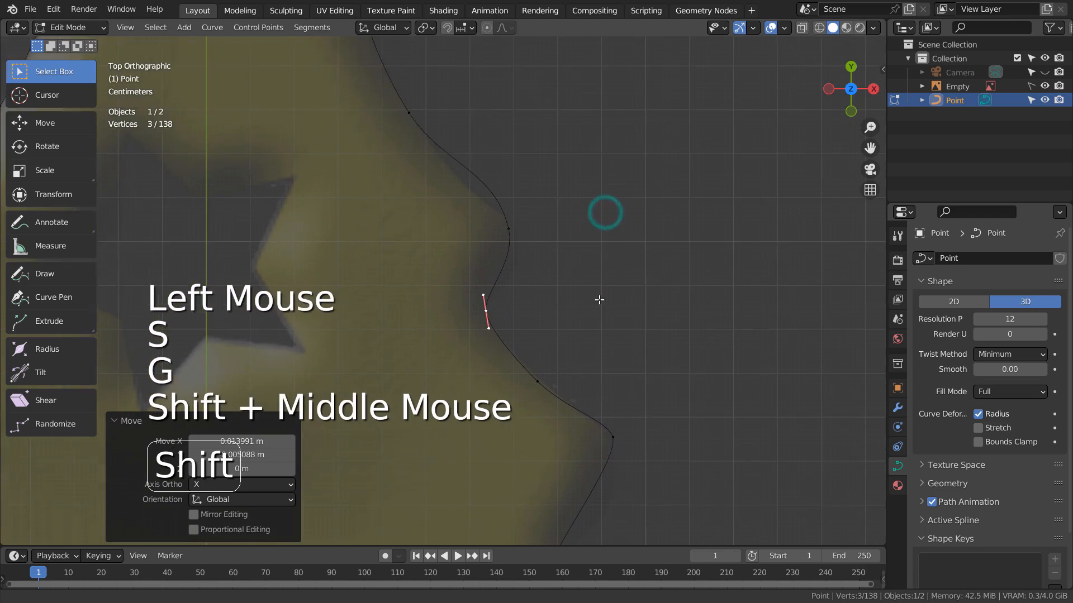
{"action": "key", "text": "s"}
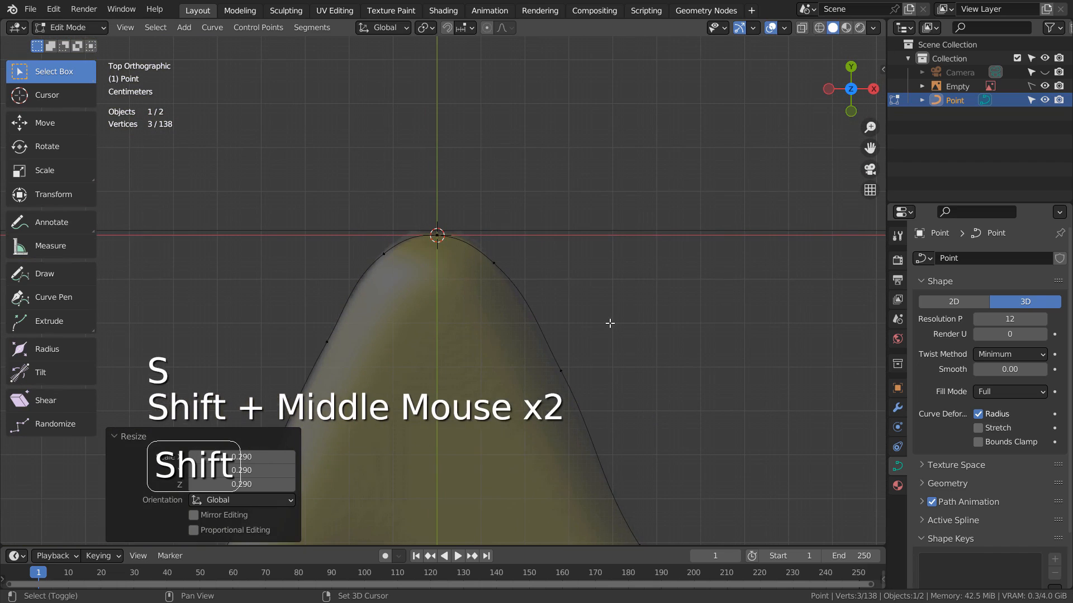
{"action": "key", "text": "Tab"}
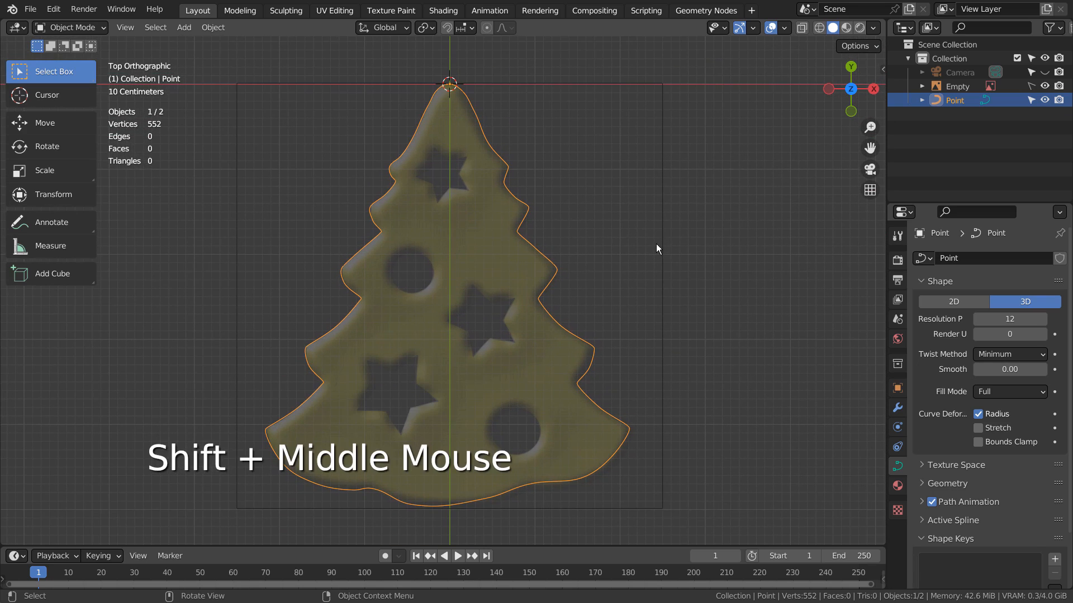
Add a circle curve scaled onto one round hole and duplicate it onto the other.
{"action": "left_click", "coordinate": [606, 181]}
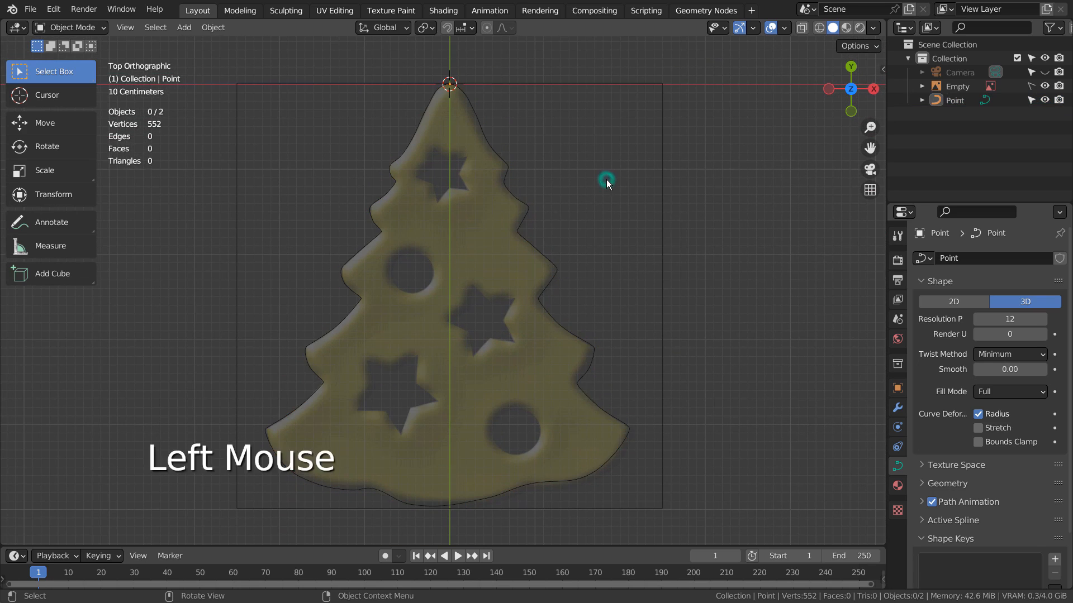
{"action": "key", "text": "shift+a"}
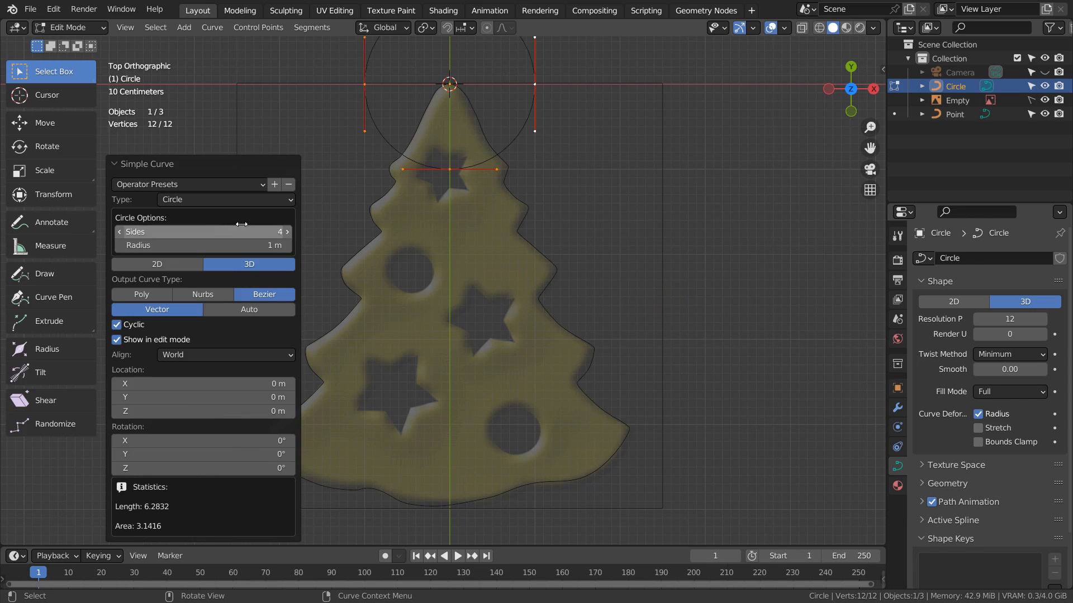
{"action": "key", "text": "Tab"}
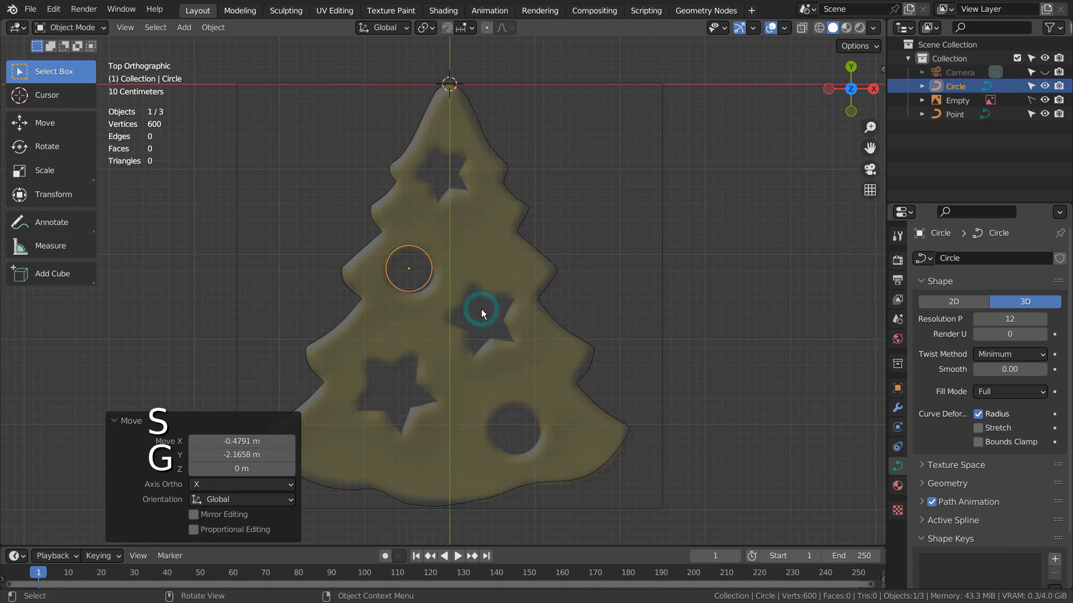
{"action": "key", "text": "shift+d"}
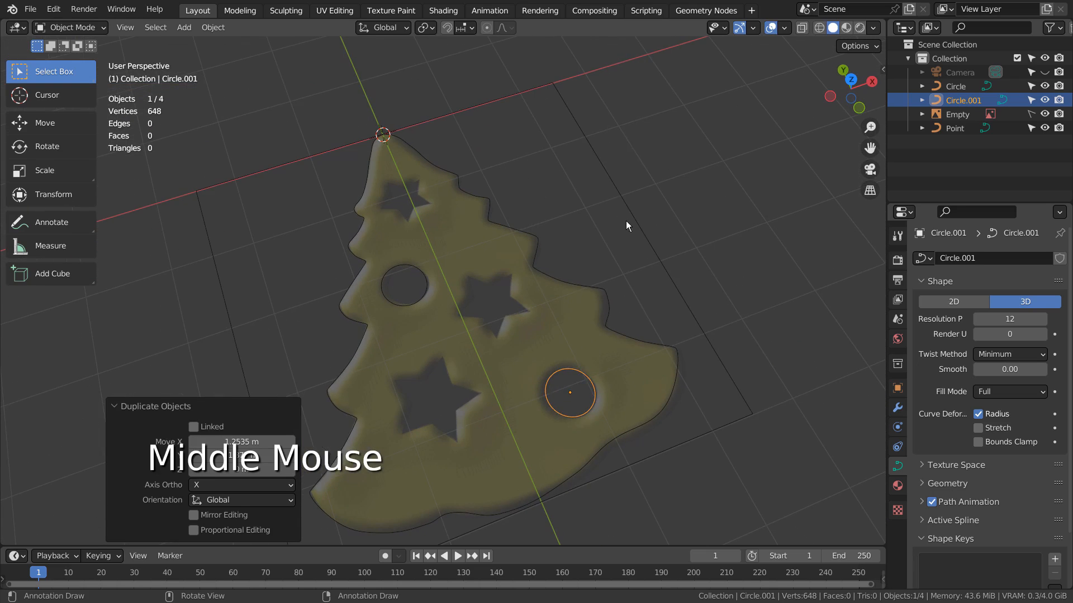
Add a Simple Star mesh from the Extras menu and start editing it.
{"action": "key", "text": "shift+a"}
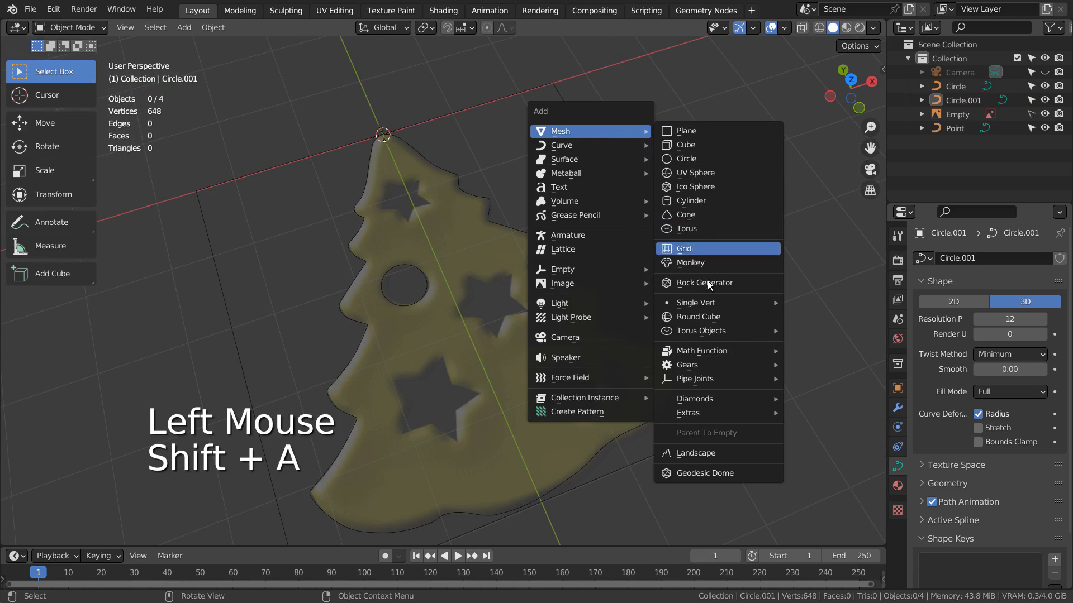
{"action": "mouse_move", "coordinate": [687, 412]}
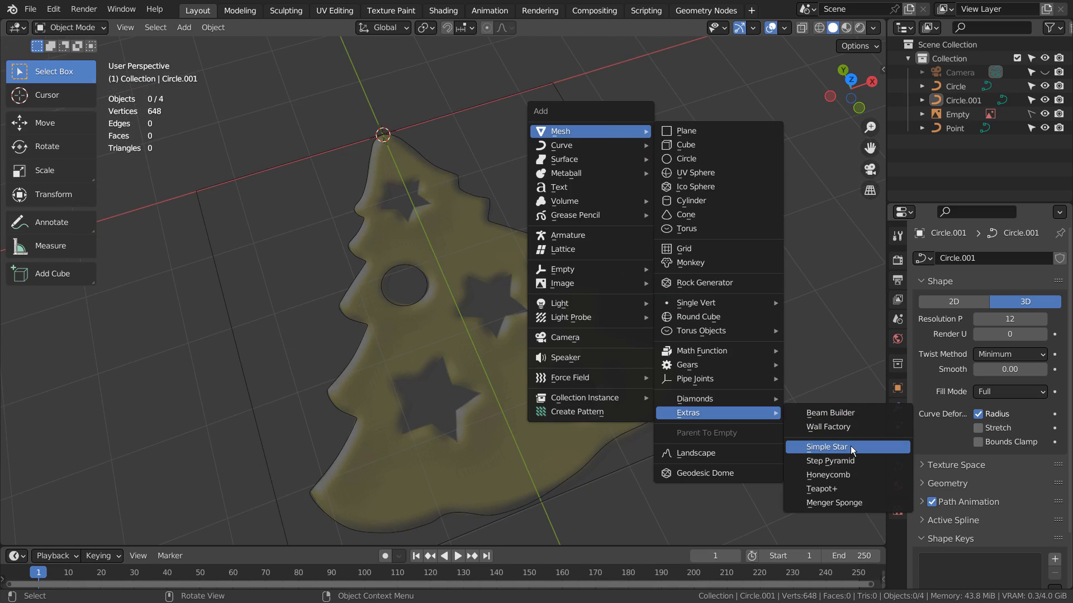
{"action": "mouse_move", "coordinate": [826, 447]}
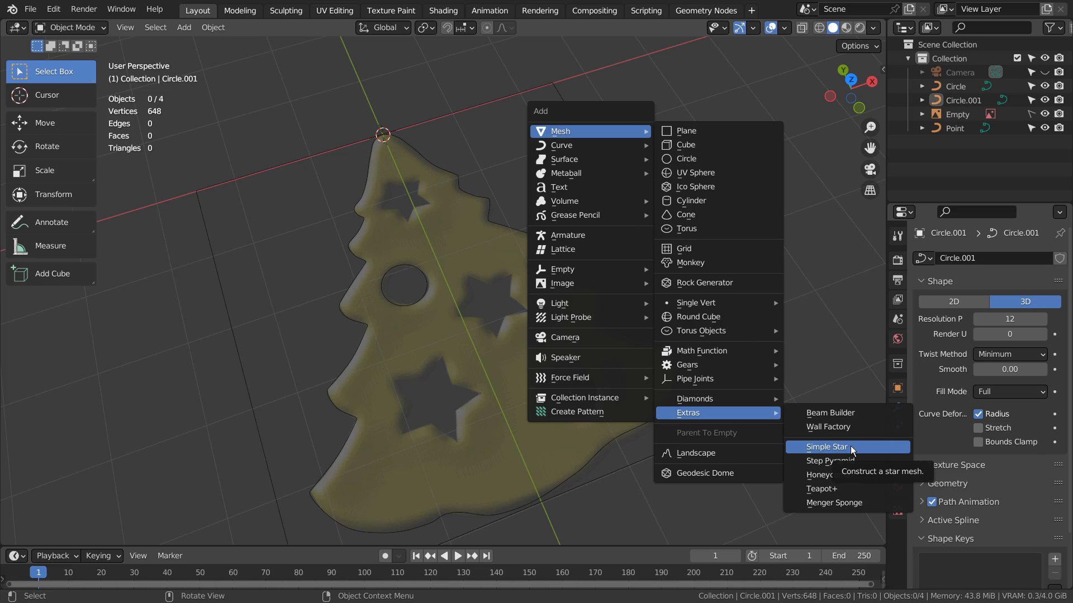
{"action": "left_click", "coordinate": [825, 447]}
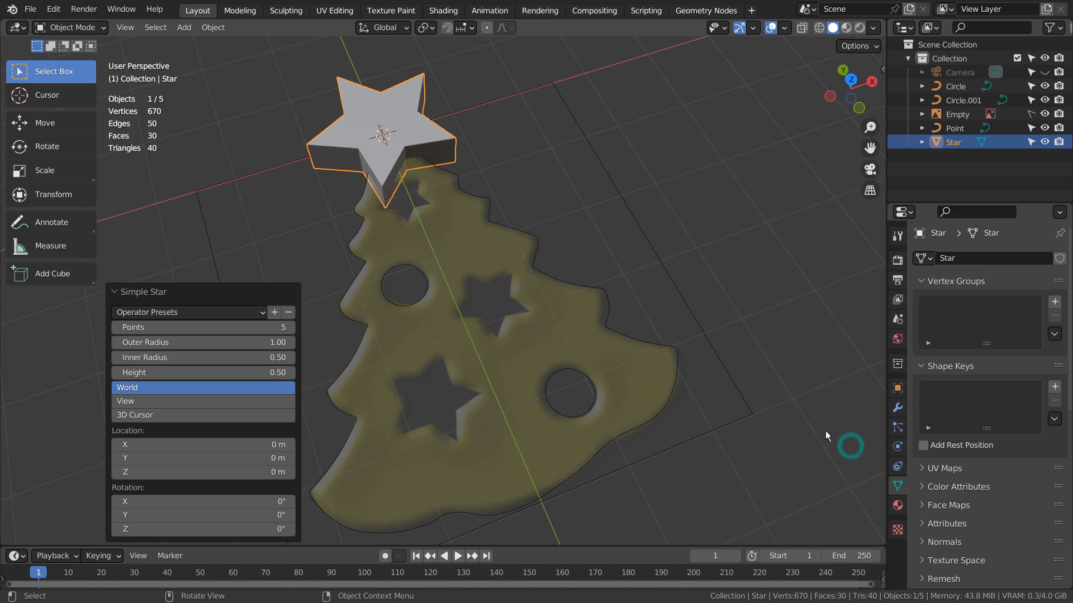
{"action": "key", "text": "Tab"}
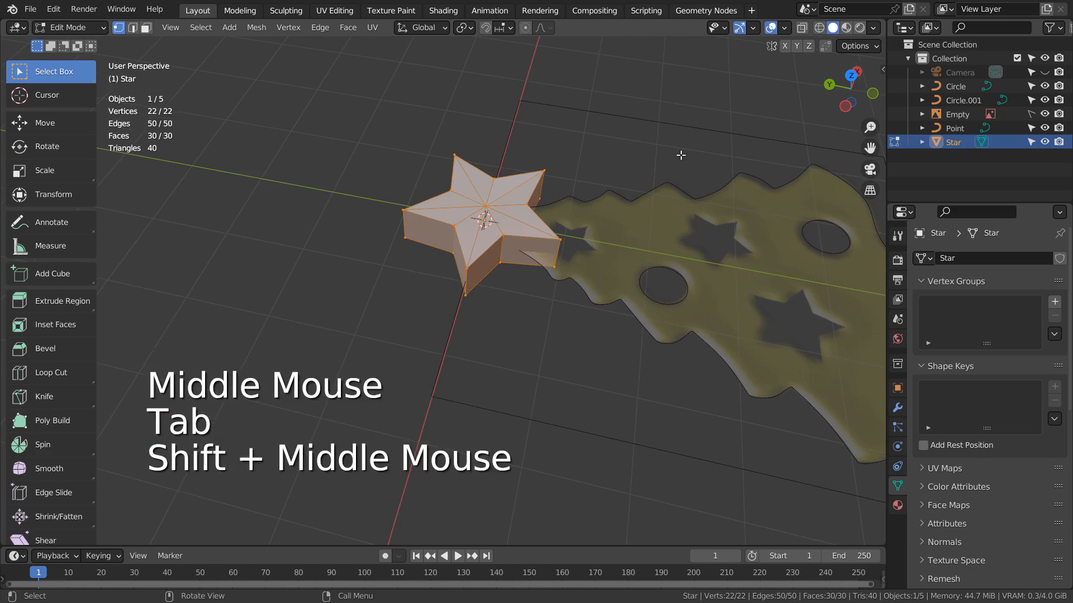
Select the star's top faces and separate them as their own flat star object.
{"action": "scroll", "scroll_direction": "up", "scroll_amount": 3}
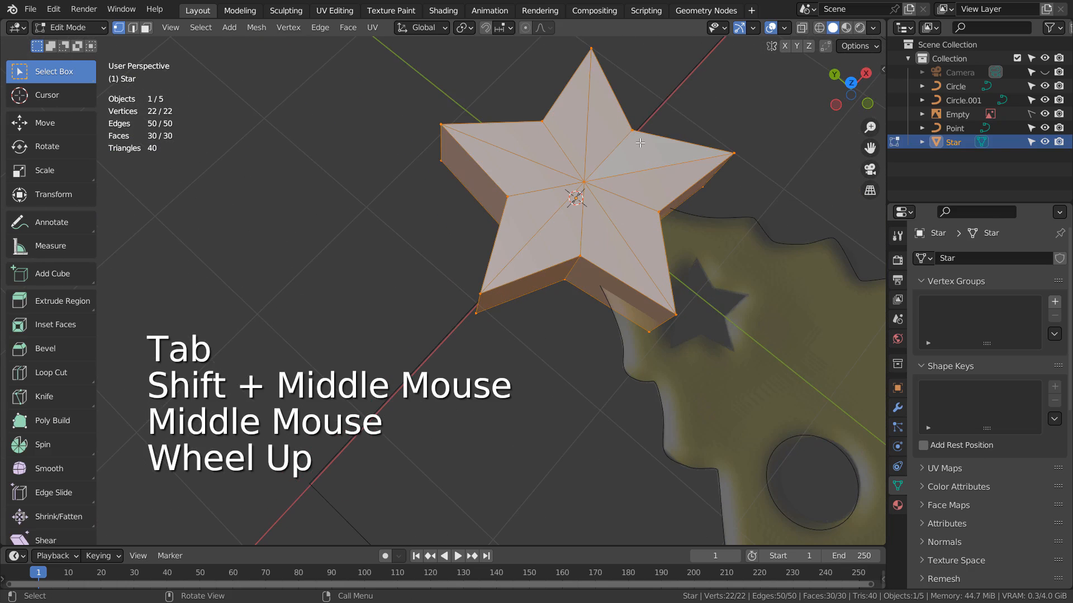
{"action": "left_click", "coordinate": [359, 234]}
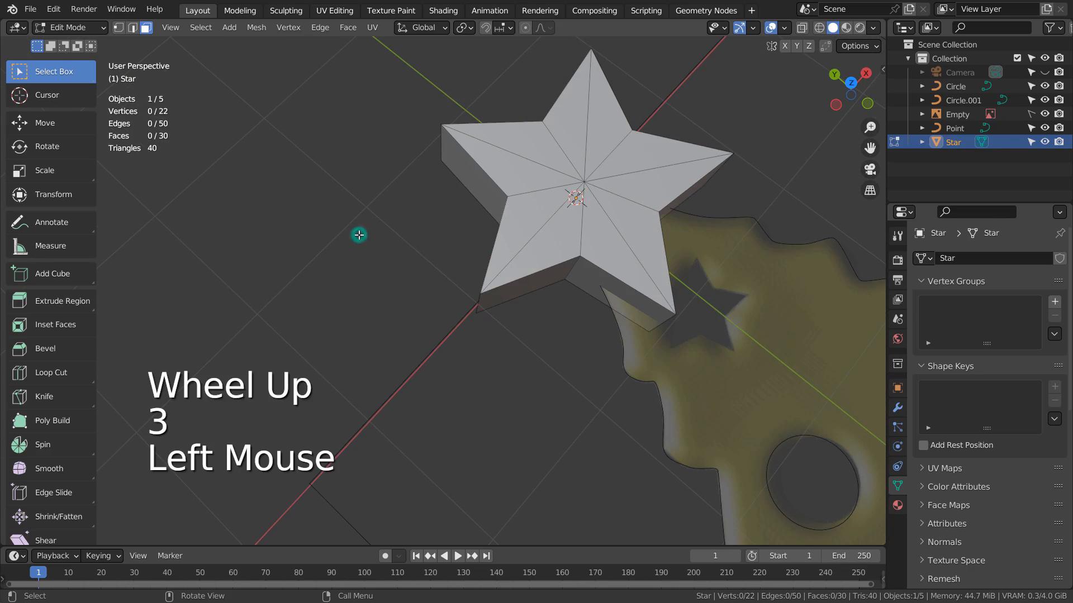
{"action": "left_click", "coordinate": [589, 183]}
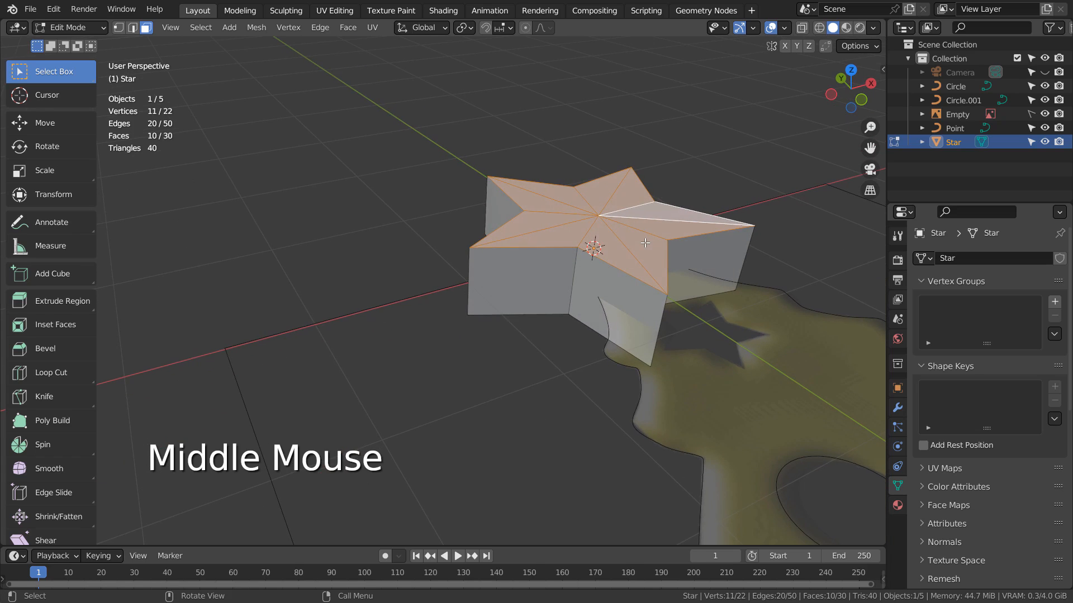
{"action": "key", "text": "p"}
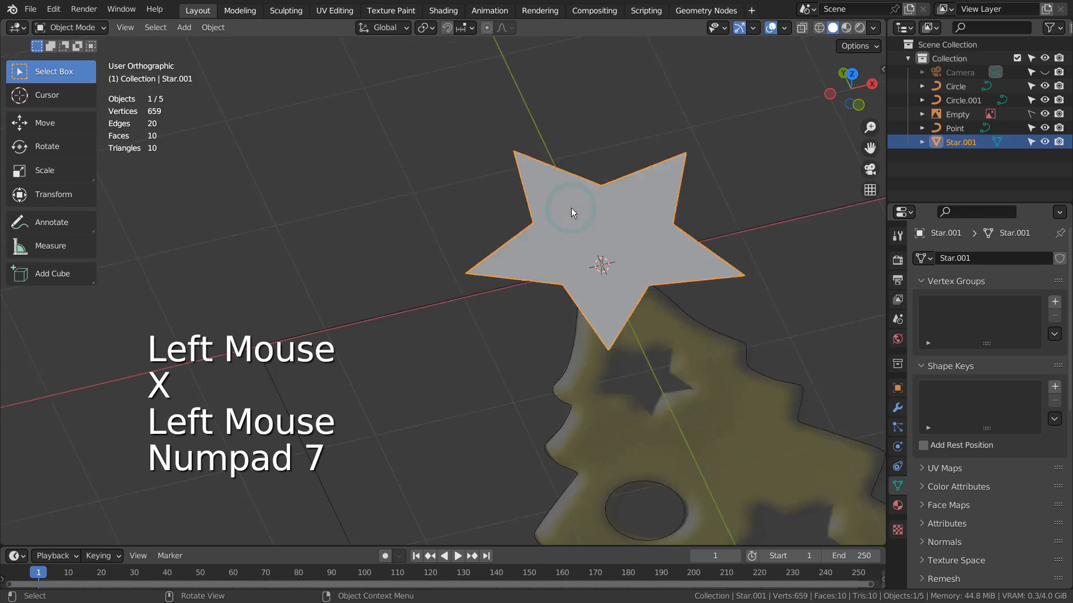
From top view, scale and place the flat star over the top star hole.
{"action": "key", "text": "s"}
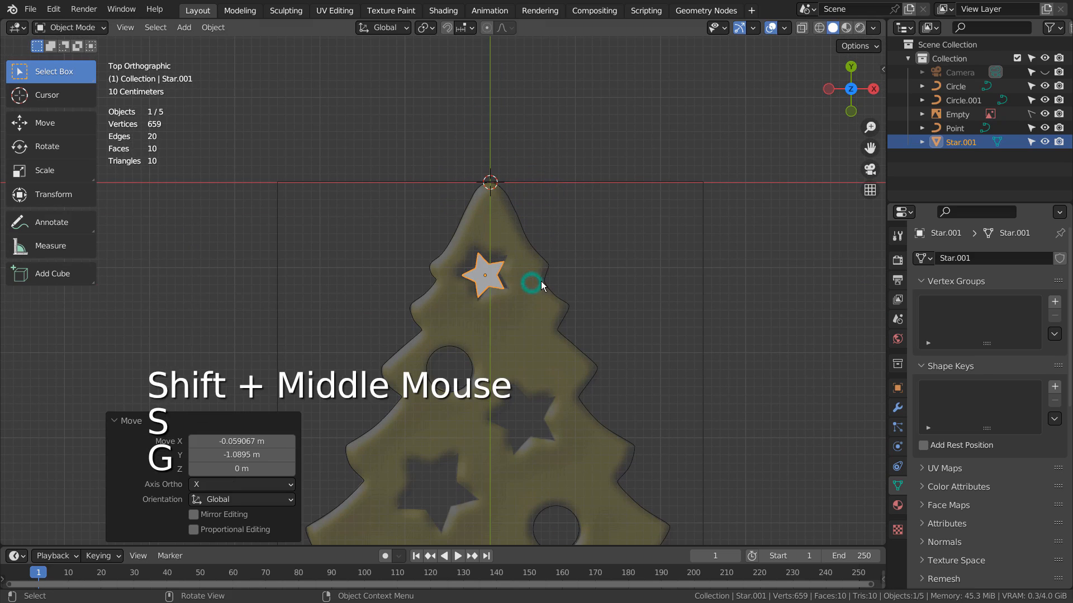
{"action": "key", "text": "s"}
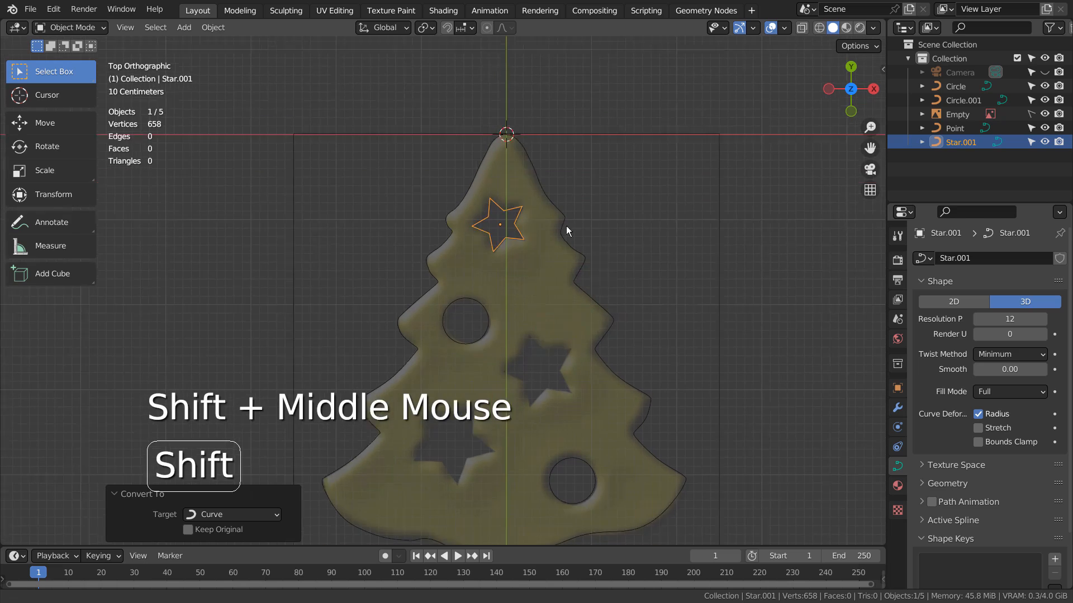
Duplicate the star outline onto the lower holes, rotating copies to match.
{"action": "key", "text": "shift+d"}
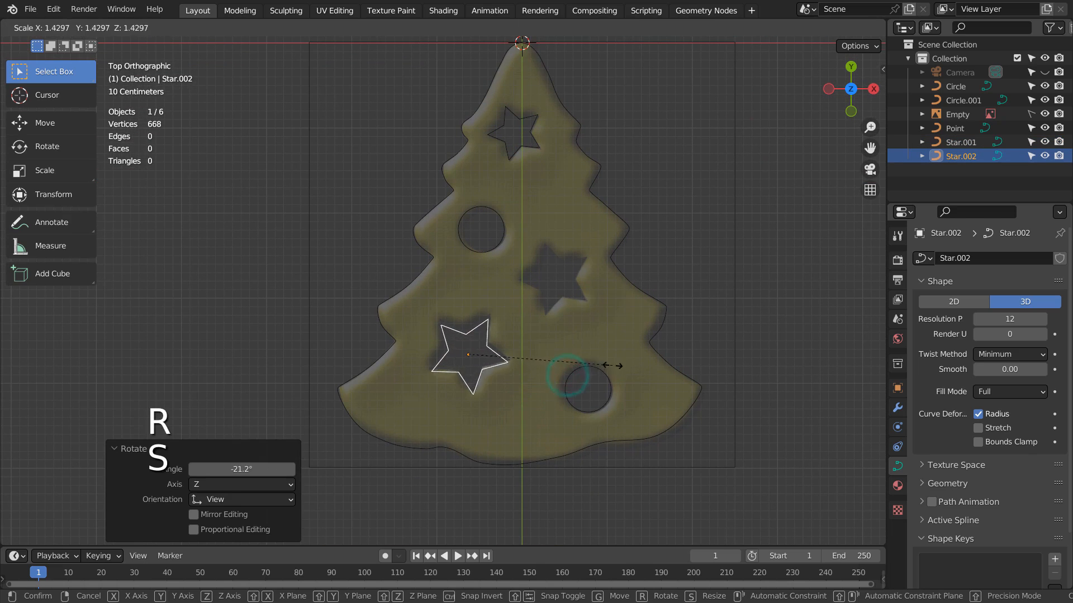
{"action": "key", "text": "g"}
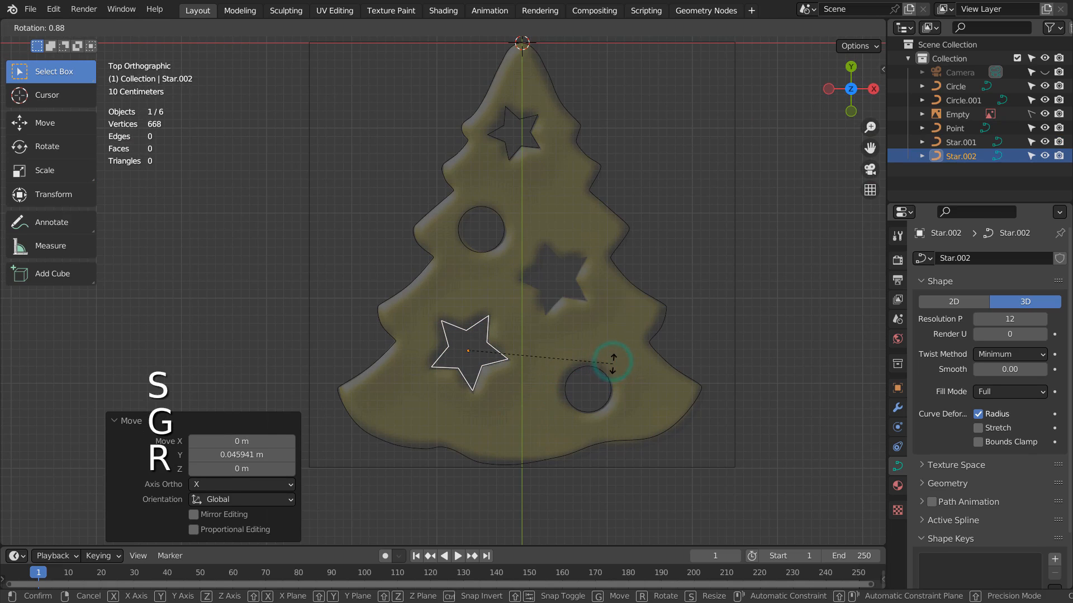
{"action": "key", "text": "shift+d"}
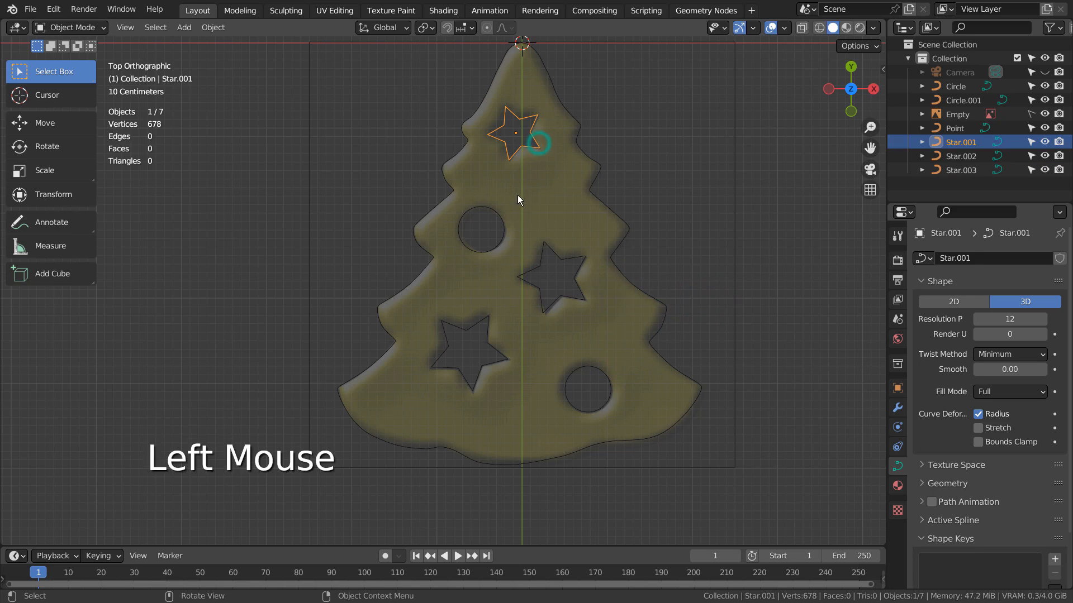
Select all star and circle hole curves and join them into one object.
{"action": "left_click", "coordinate": [554, 277]}
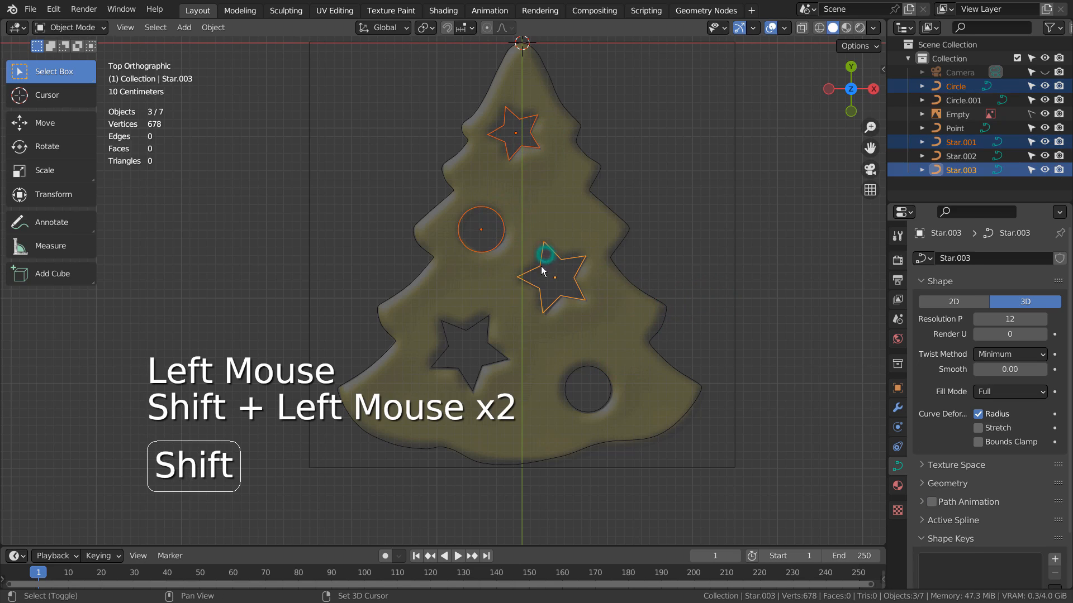
{"action": "left_click", "coordinate": [586, 390]}
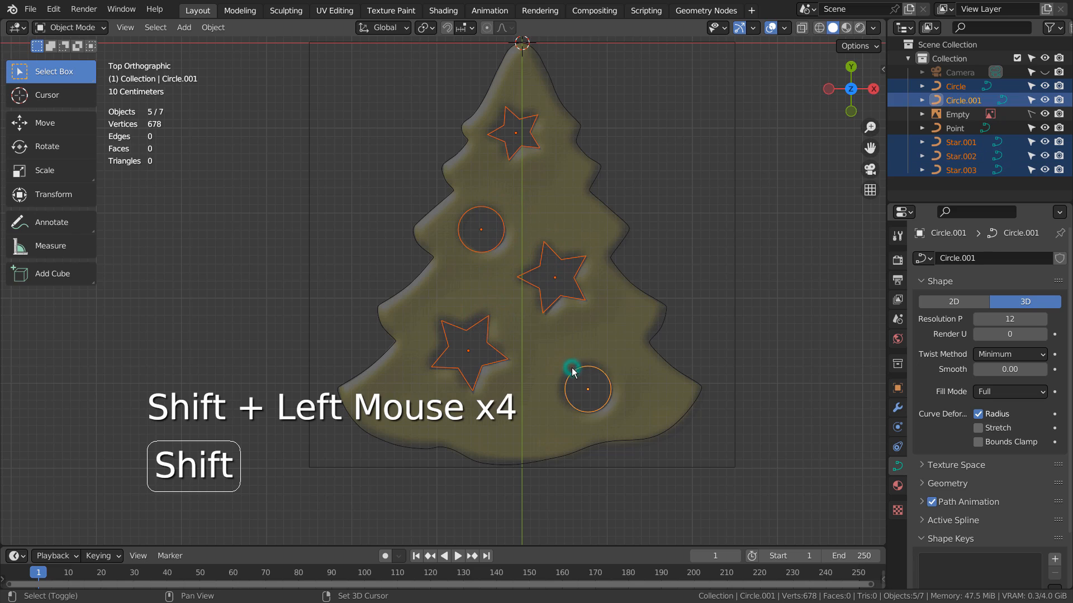
{"action": "key", "text": "ctrl+j"}
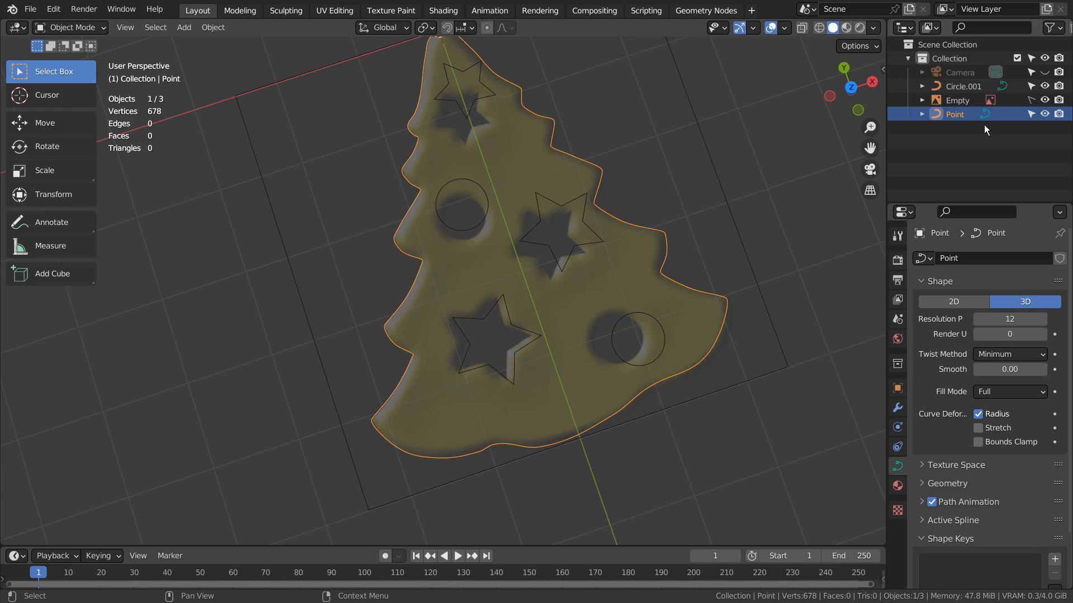
Duplicate the tree outline, convert the copy to a flat mesh and enter editing.
{"action": "key", "text": "shift+d"}
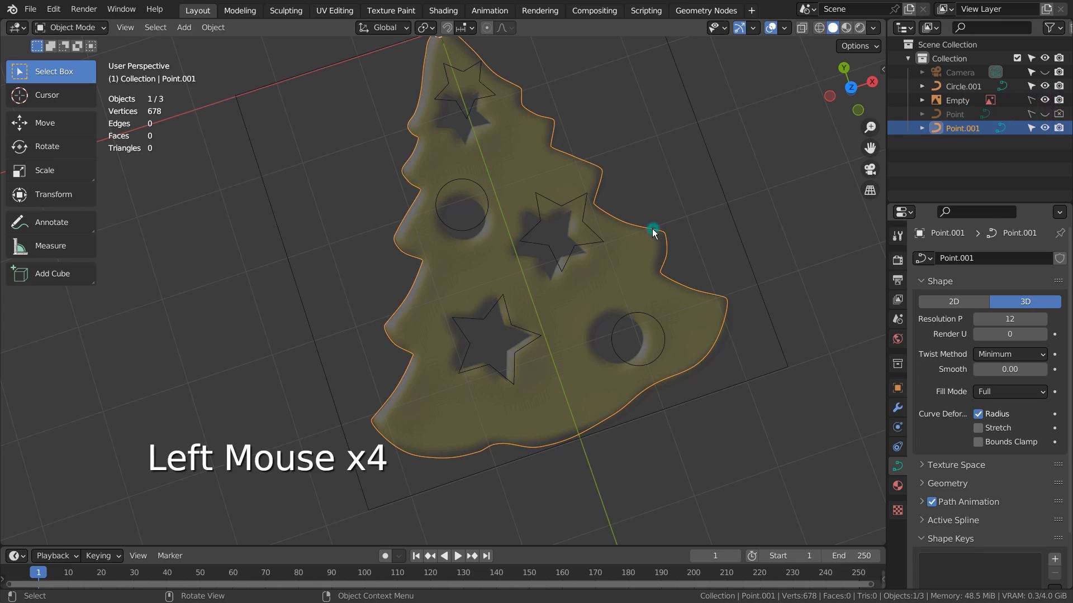
{"action": "right_click", "coordinate": [651, 229]}
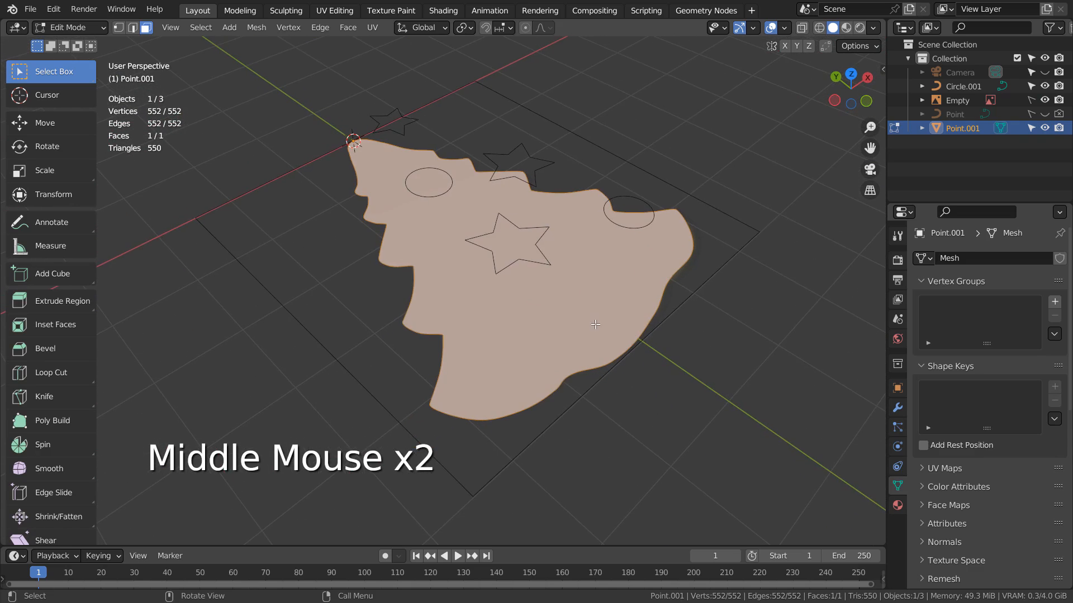
{"action": "key", "text": "Tab"}
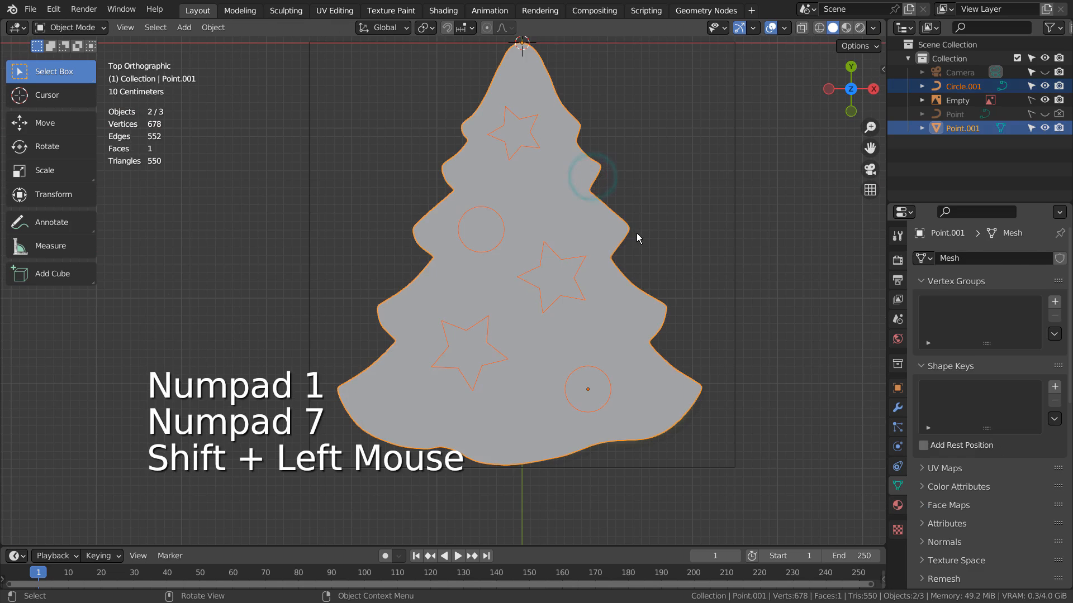
{"action": "key", "text": "Tab"}
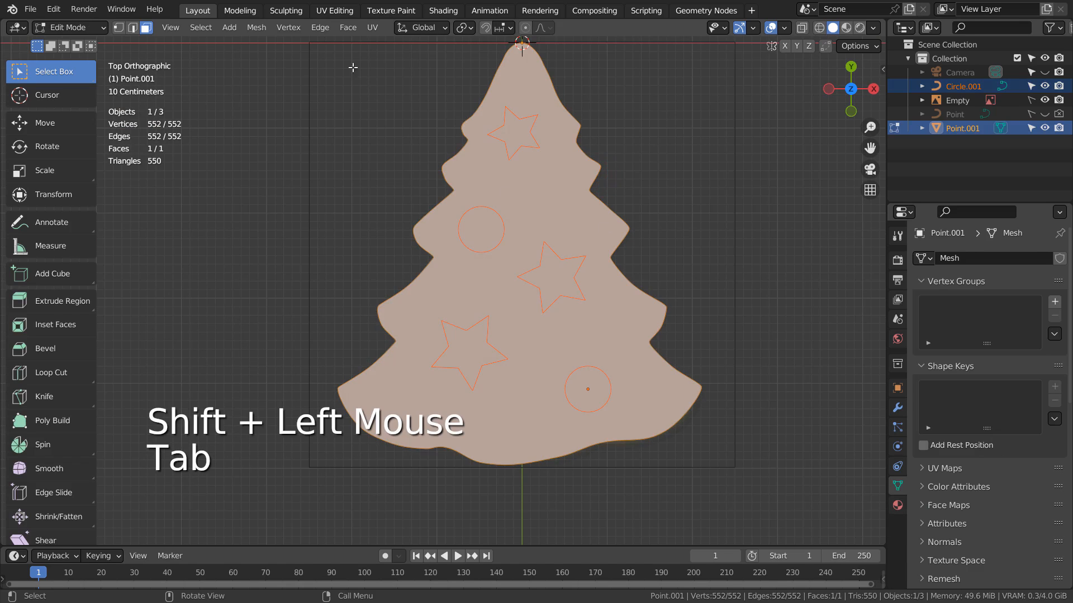
Knife-project the hole outlines onto the tree mesh and delete the cut faces.
{"action": "left_click", "coordinate": [256, 26]}
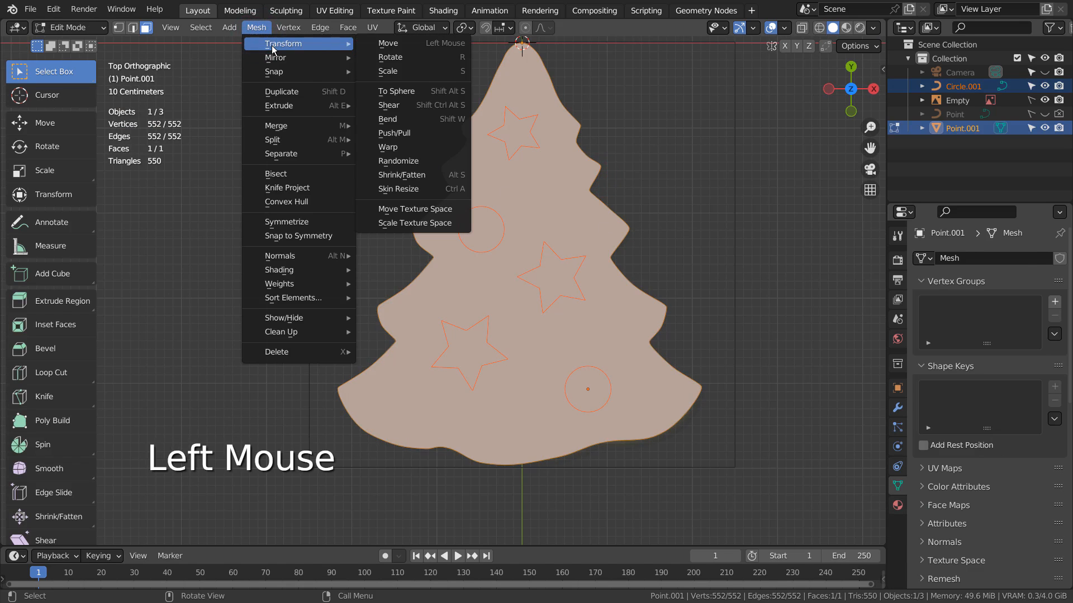
{"action": "mouse_move", "coordinate": [322, 178]}
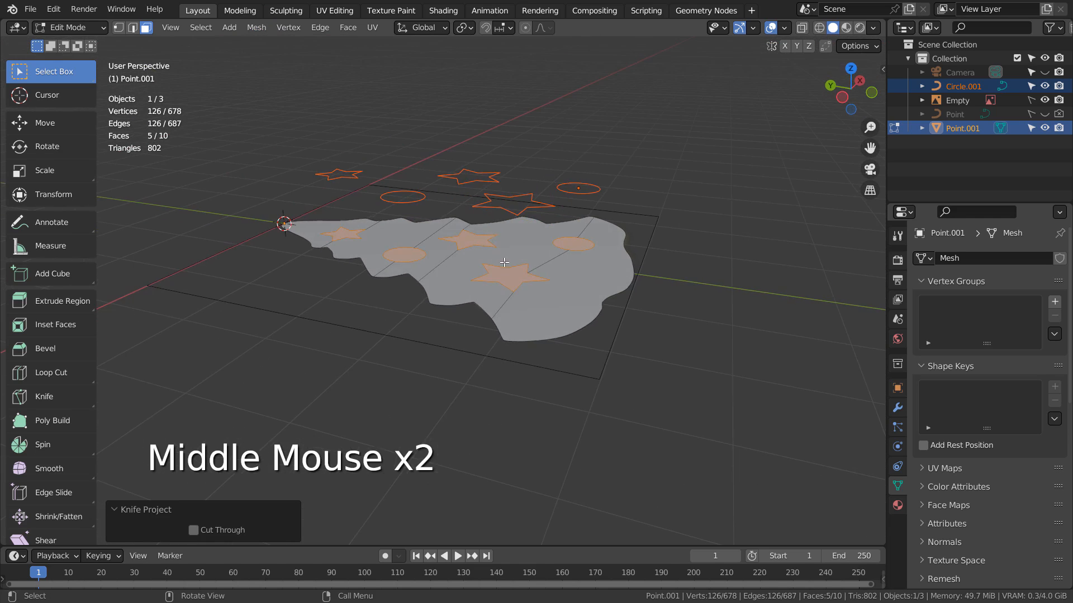
{"action": "key", "text": "Tab"}
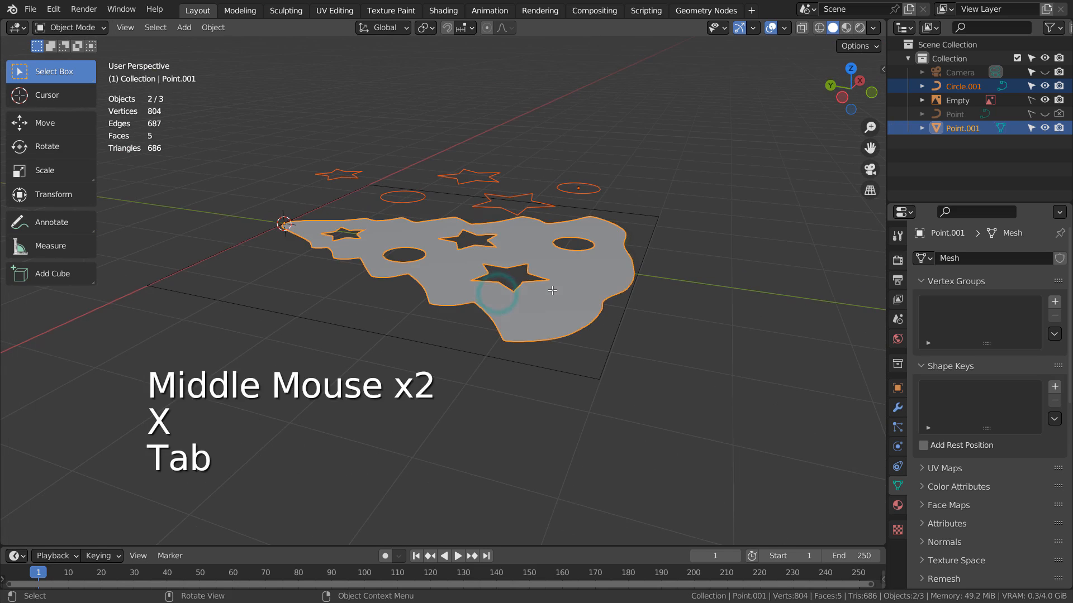
{"action": "key", "text": "Tab"}
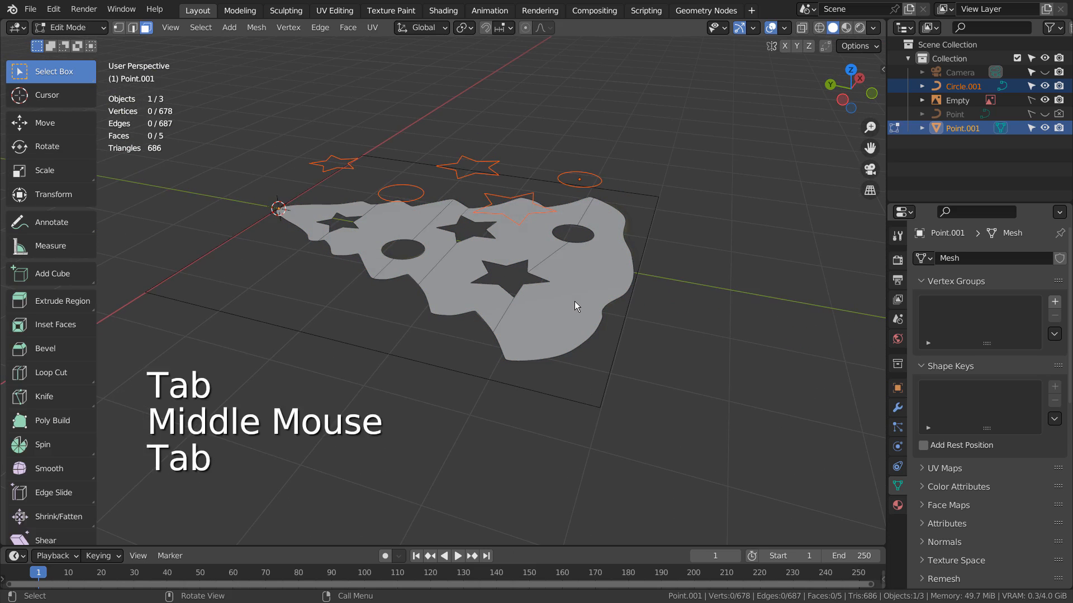
{"action": "key", "text": "e"}
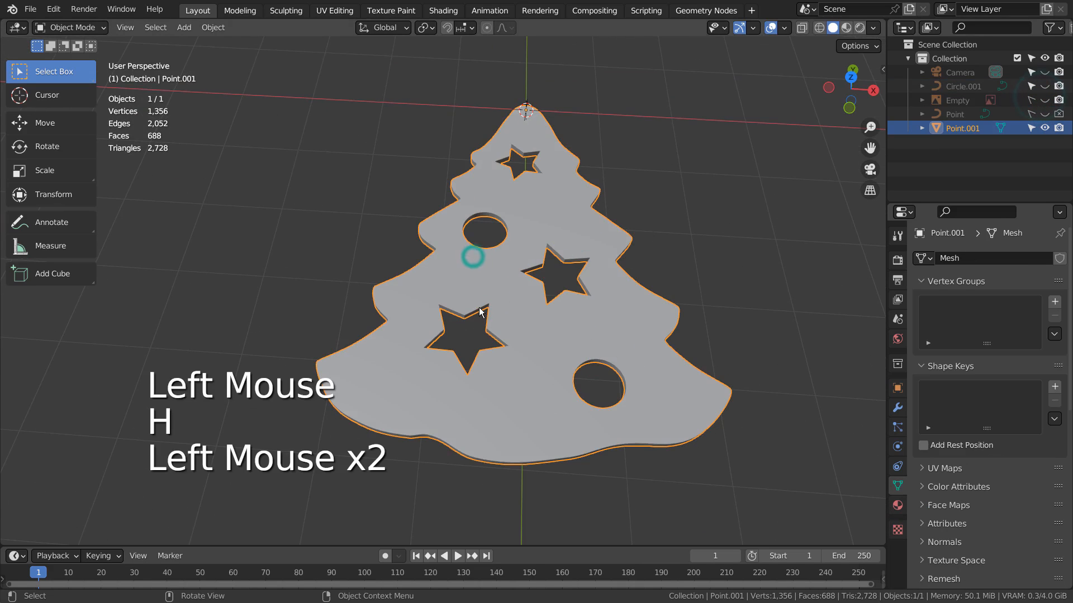
Extrude the holed tree mesh into a thick solid and trackball-rotate it.
{"action": "scroll", "scroll_direction": "down", "scroll_amount": 3}
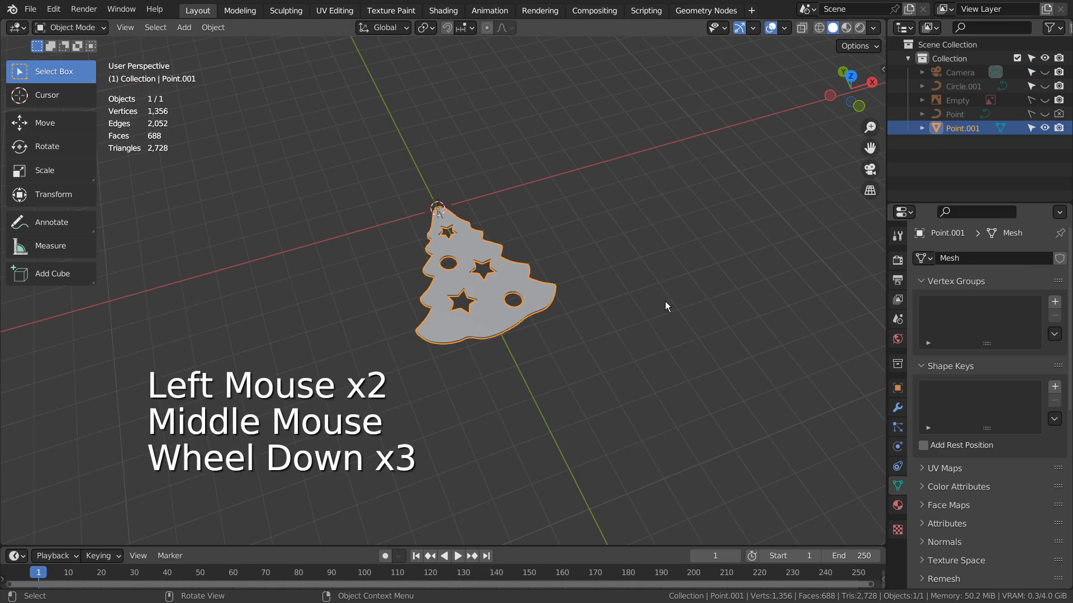
{"action": "key", "text": "r"}
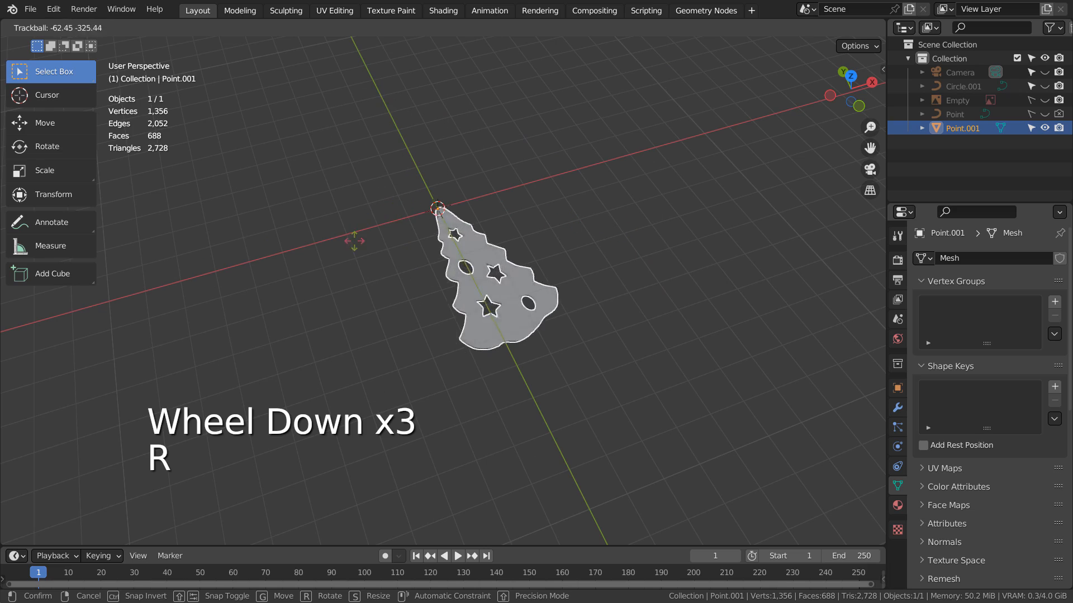